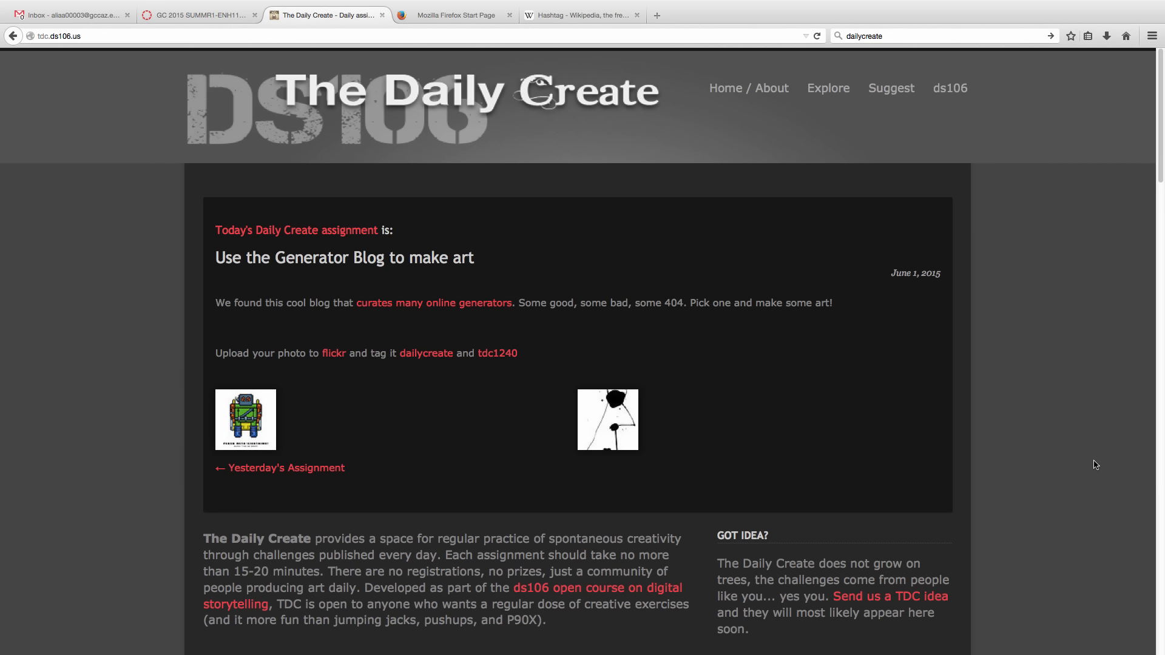
mouse_move(1053, 453)
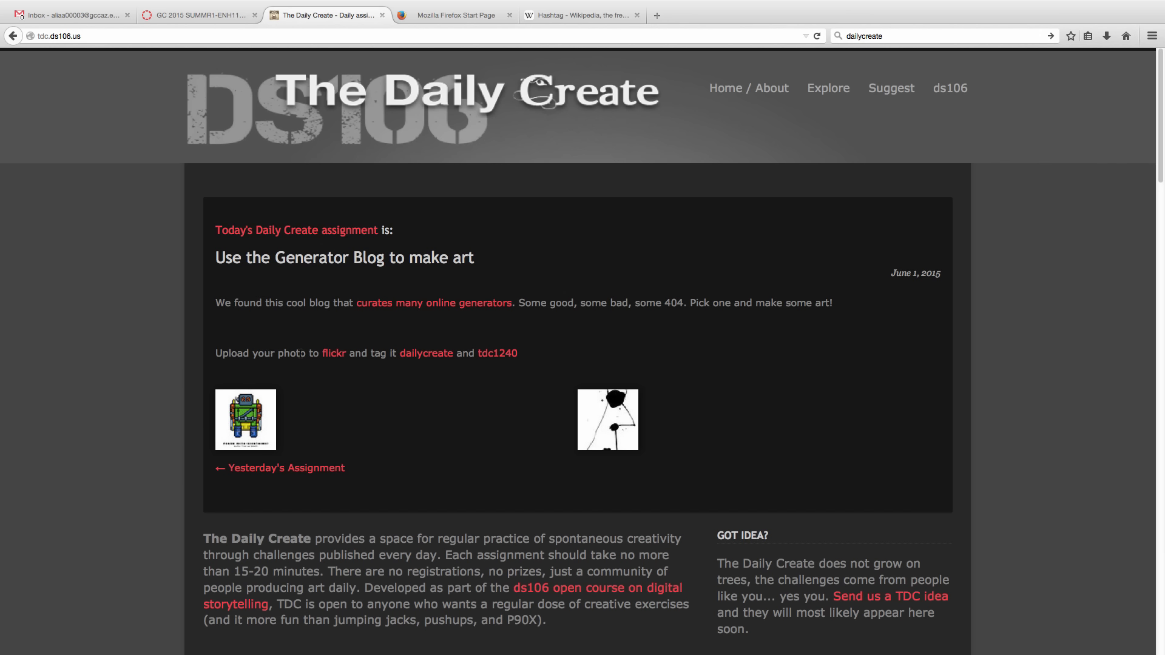
mouse_move(426, 353)
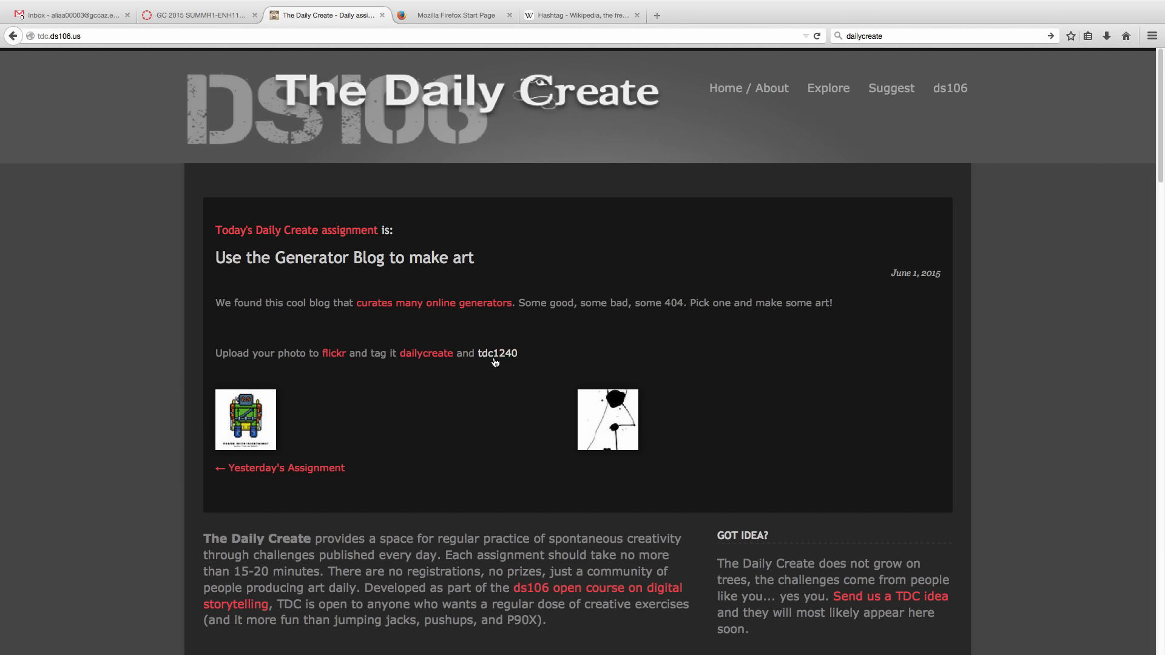
mouse_move(497, 359)
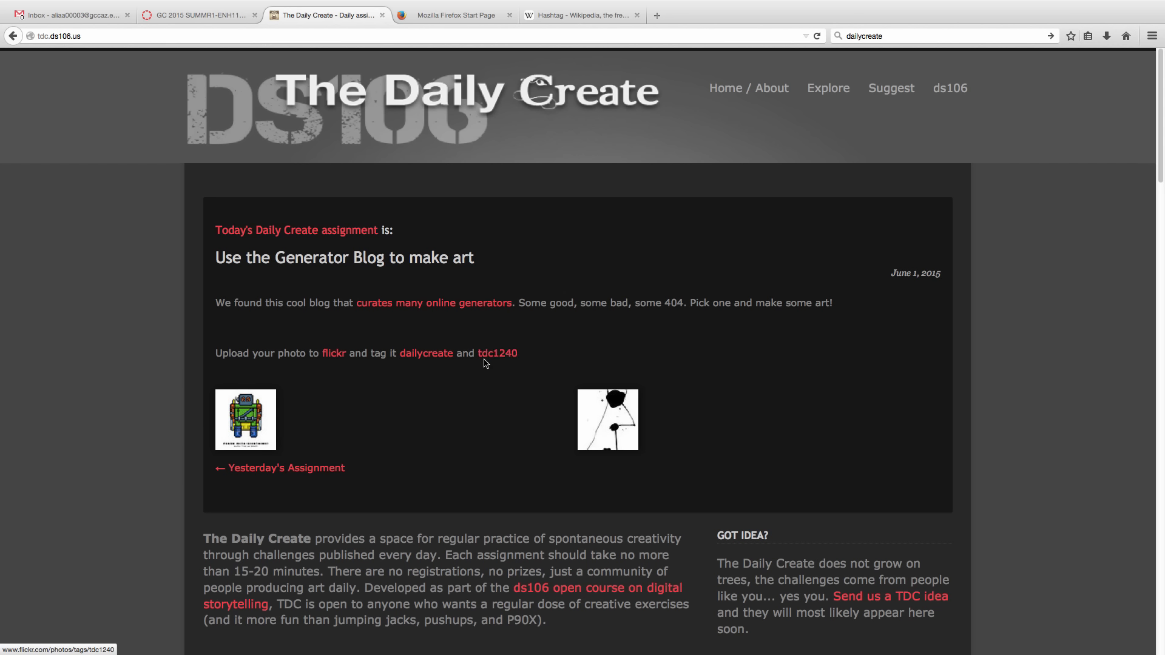
mouse_move(494, 364)
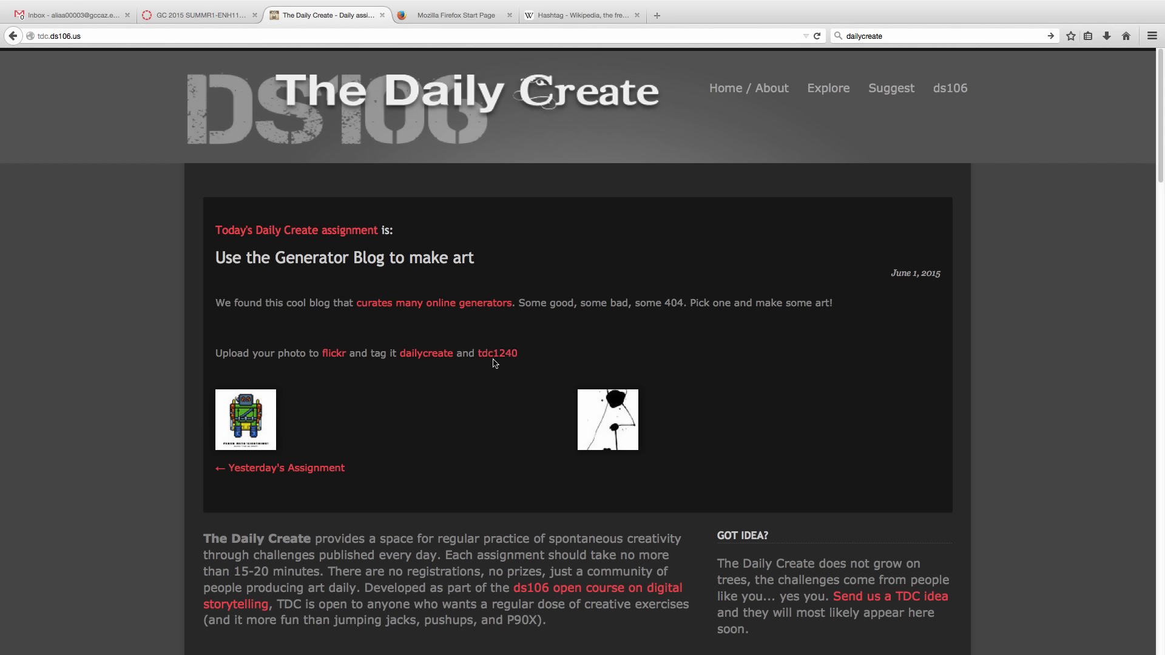
mouse_move(487, 374)
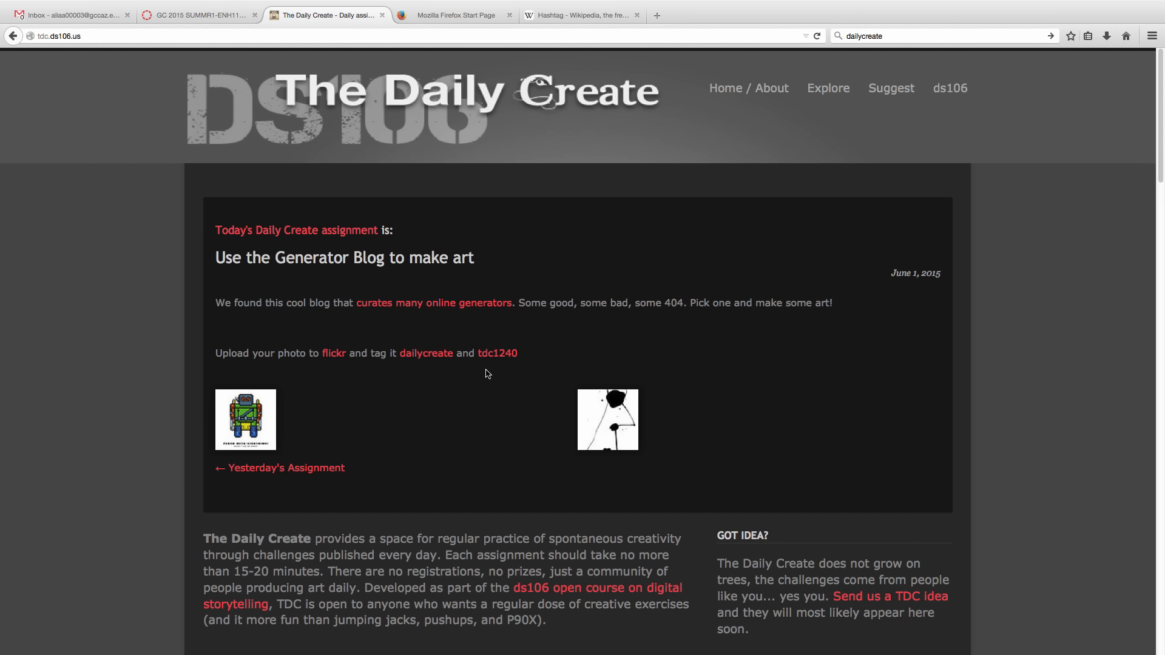
mouse_move(471, 385)
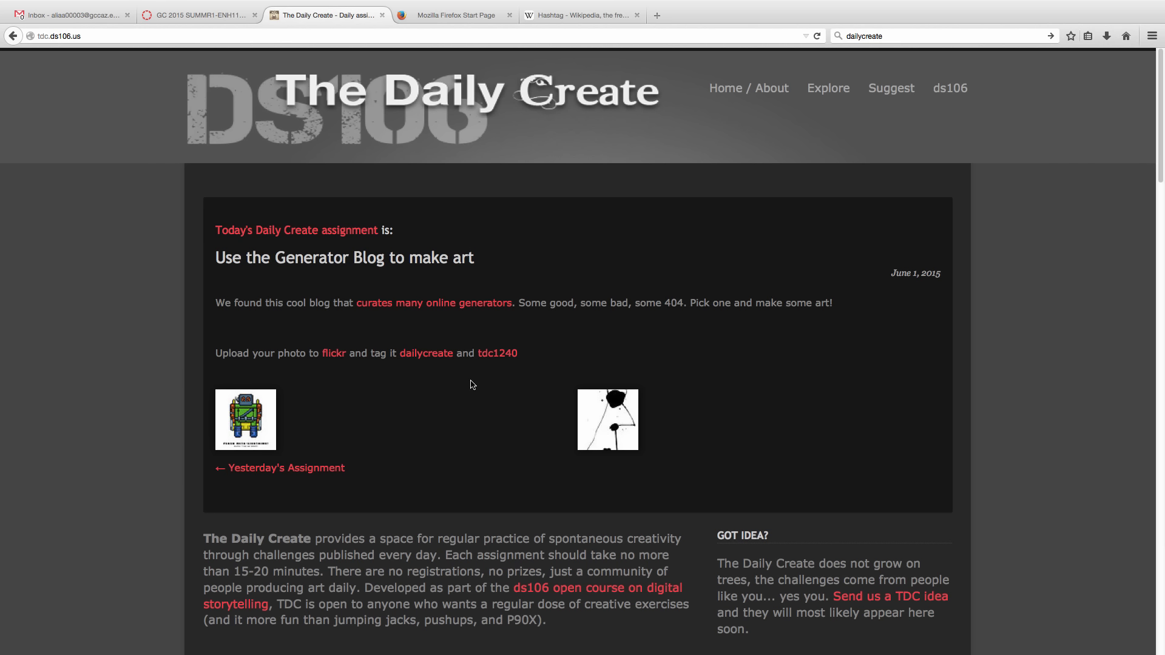
mouse_move(334, 353)
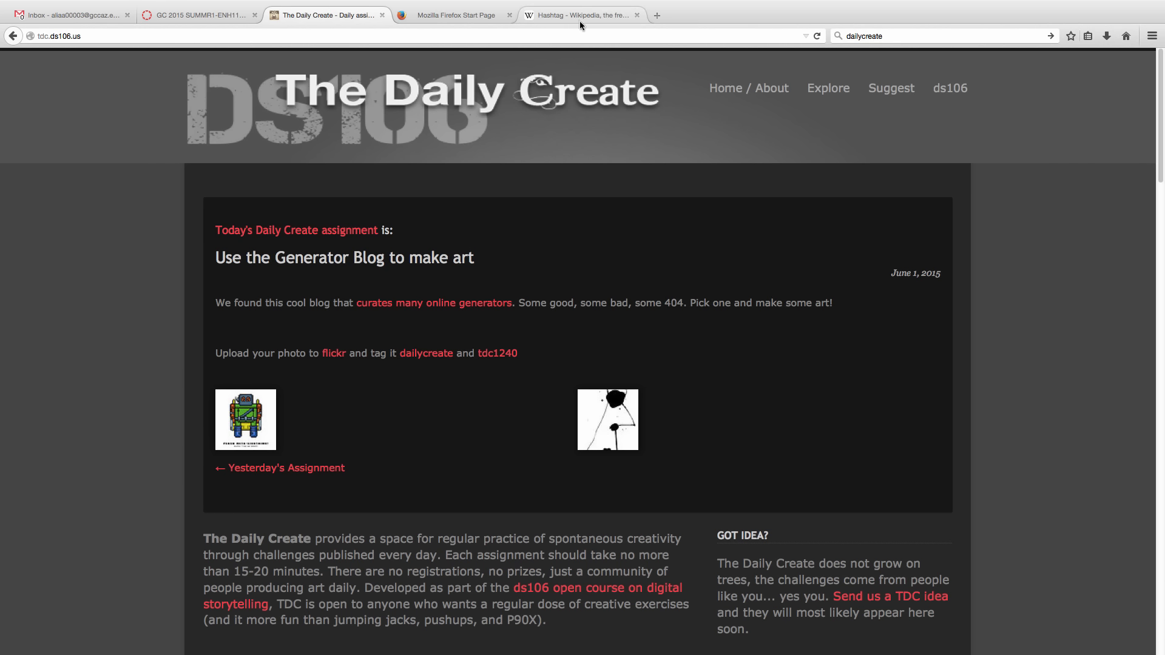
Read the opening examples of the Wikipedia Hashtag article, then return to the assignment tab
left_click(582, 14)
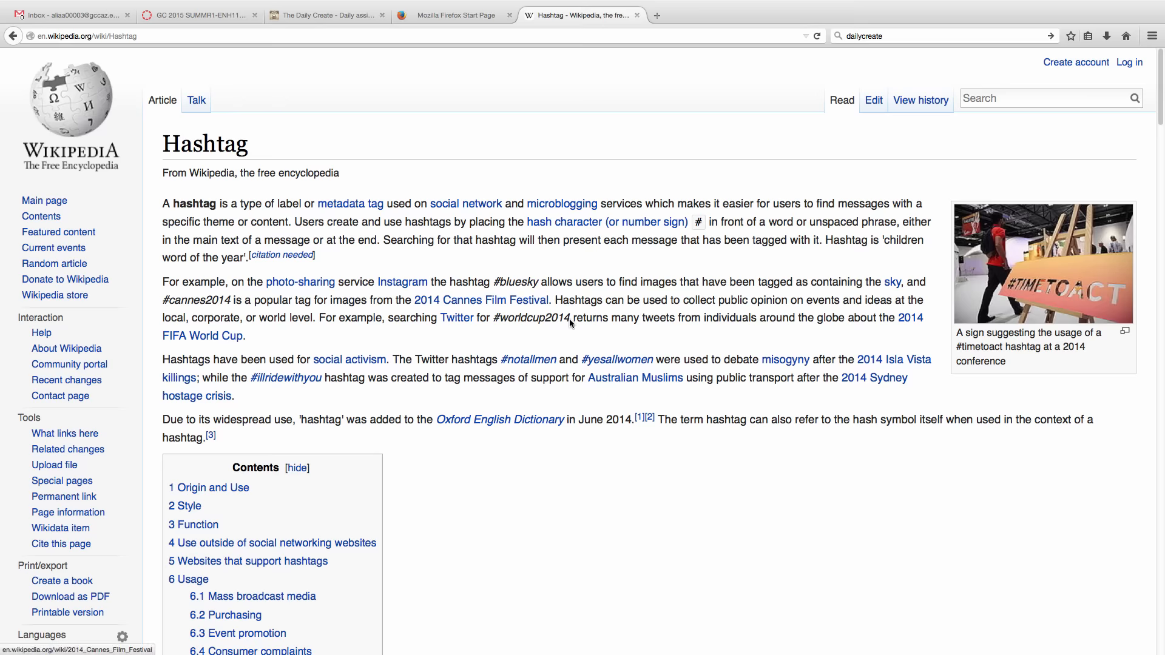
mouse_move(613, 324)
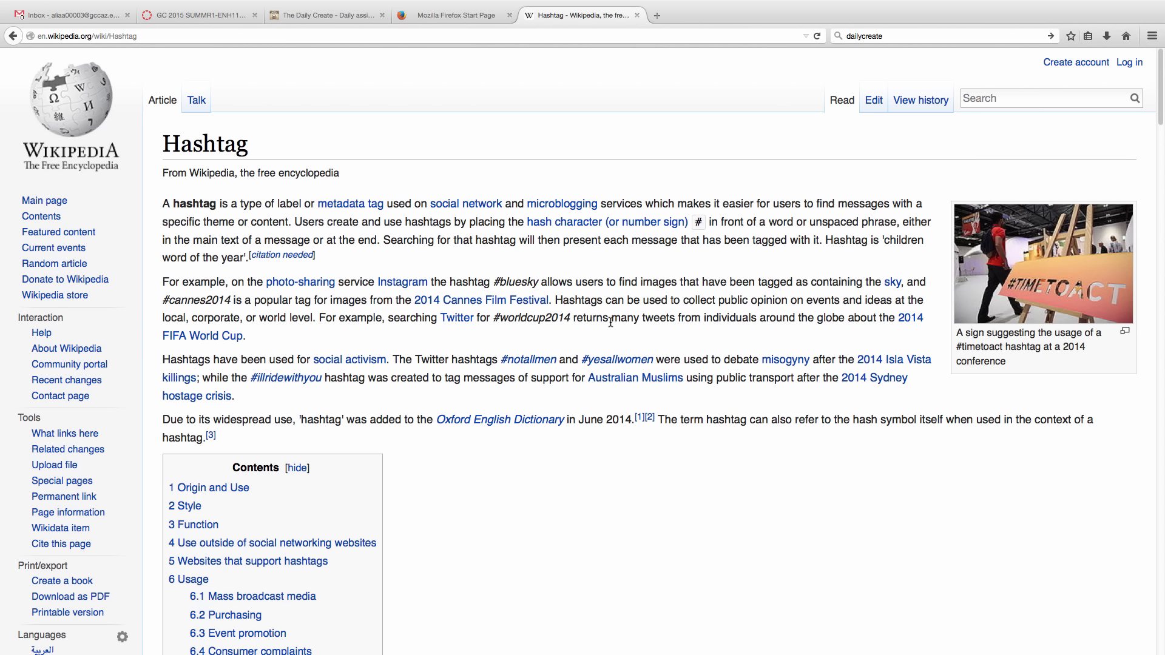
mouse_move(608, 322)
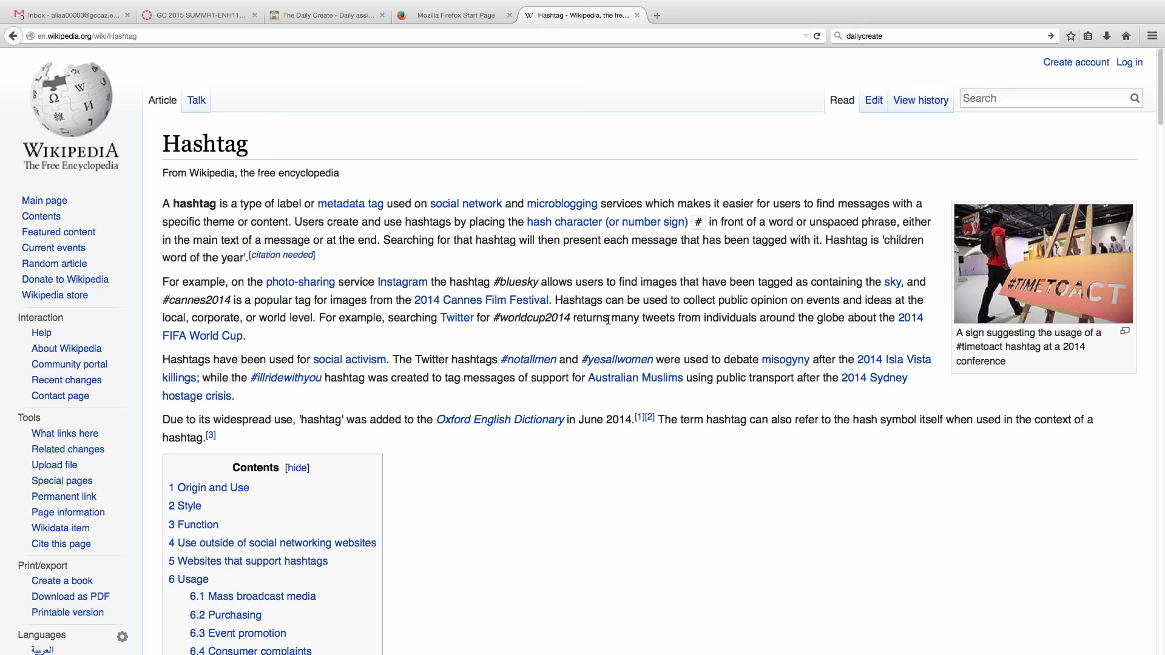
mouse_move(484, 300)
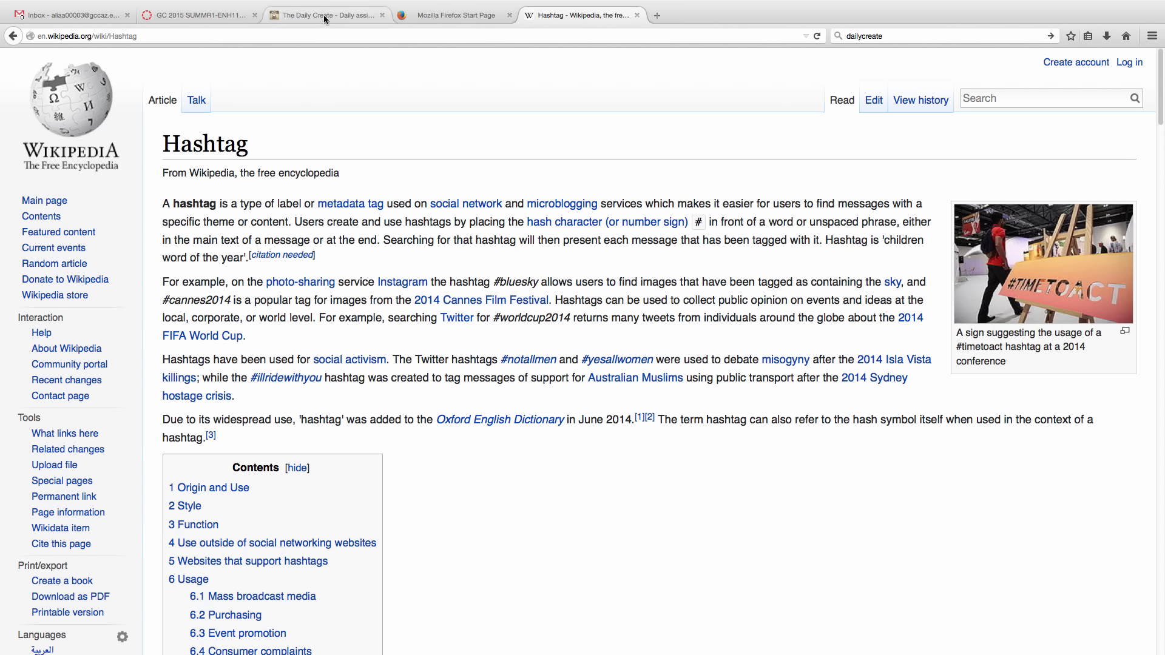
left_click(327, 14)
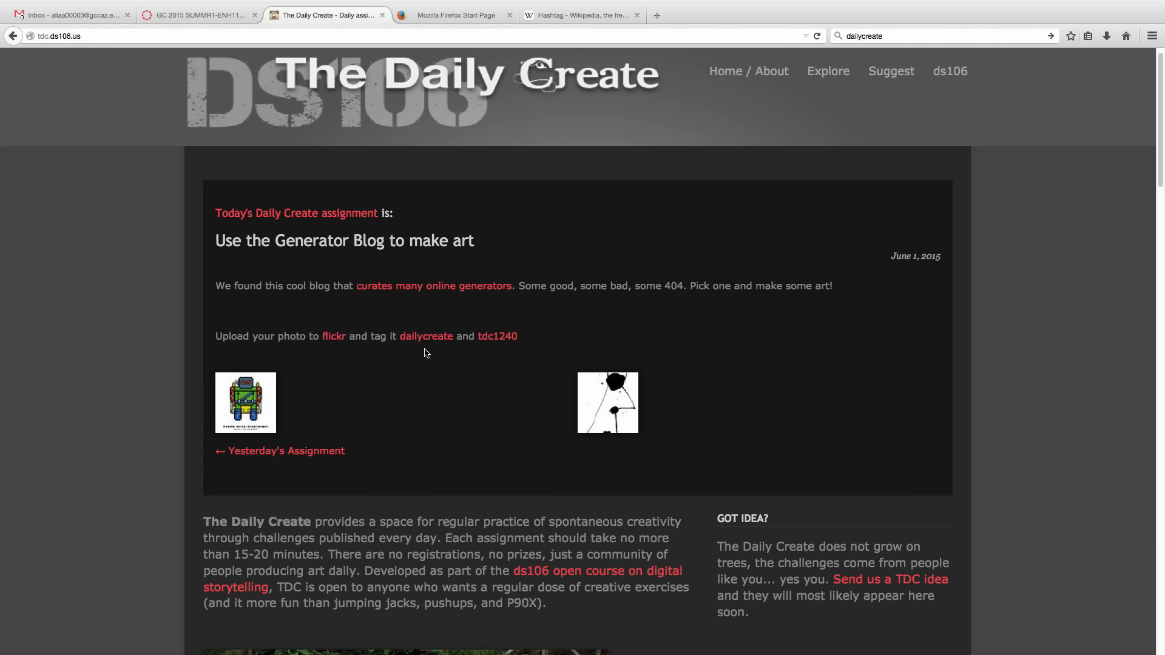
mouse_move(426, 336)
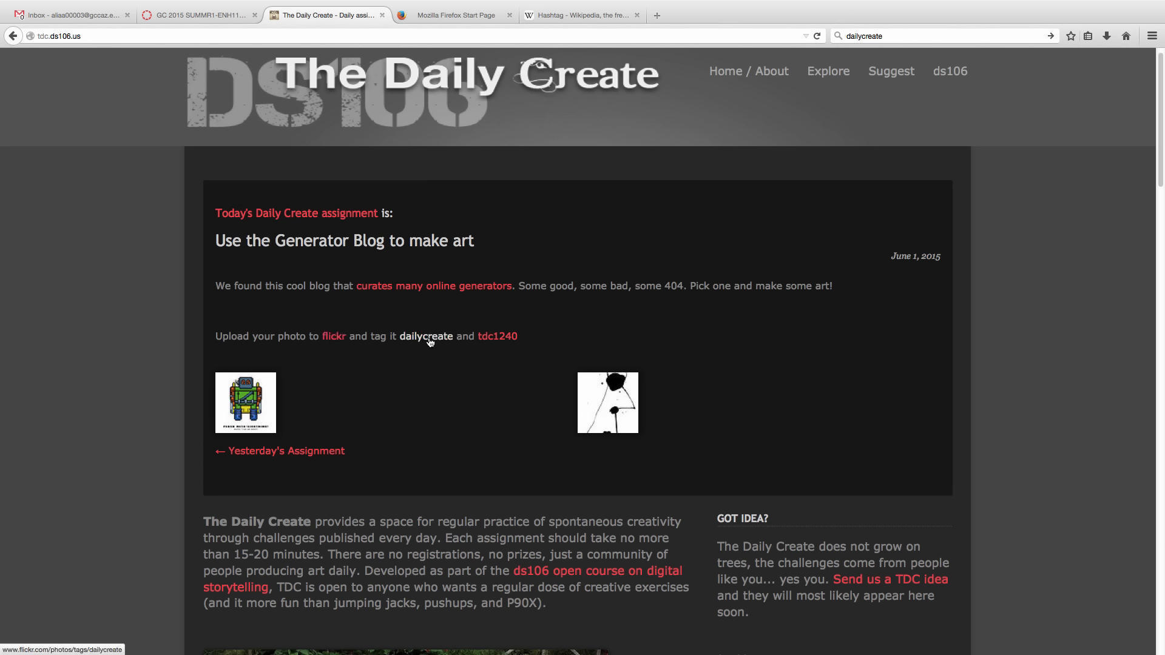
Follow the dailycreate tag link in the upload instructions to its Flickr gallery
left_click(333, 335)
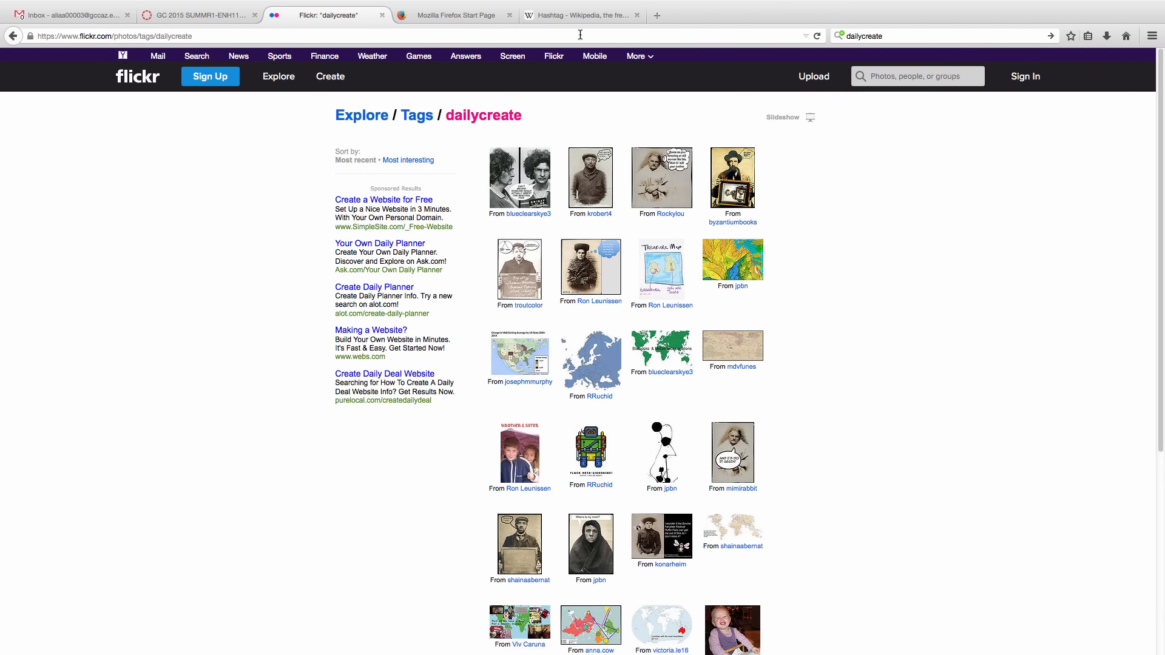
mouse_move(814, 379)
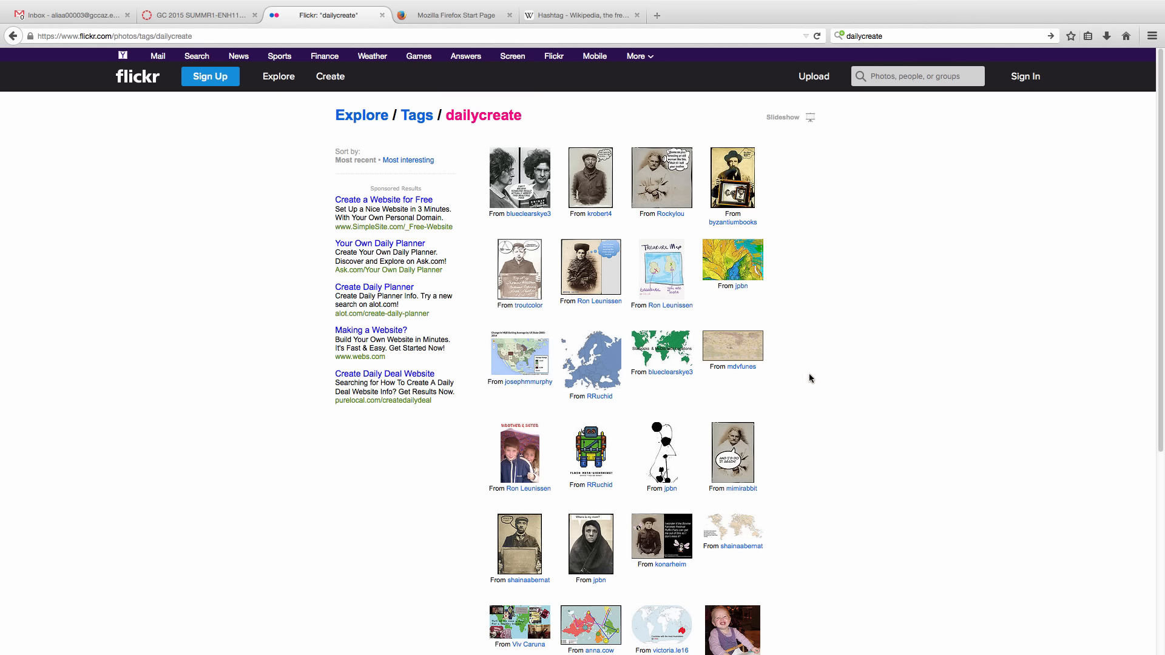
mouse_move(473, 110)
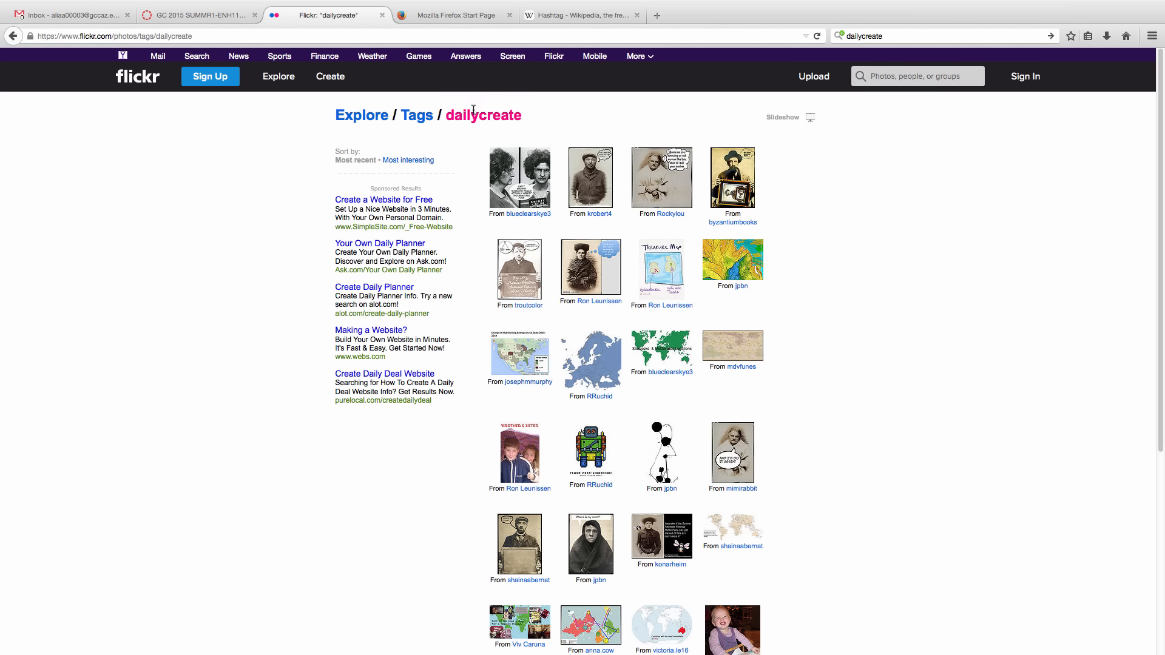
mouse_move(709, 241)
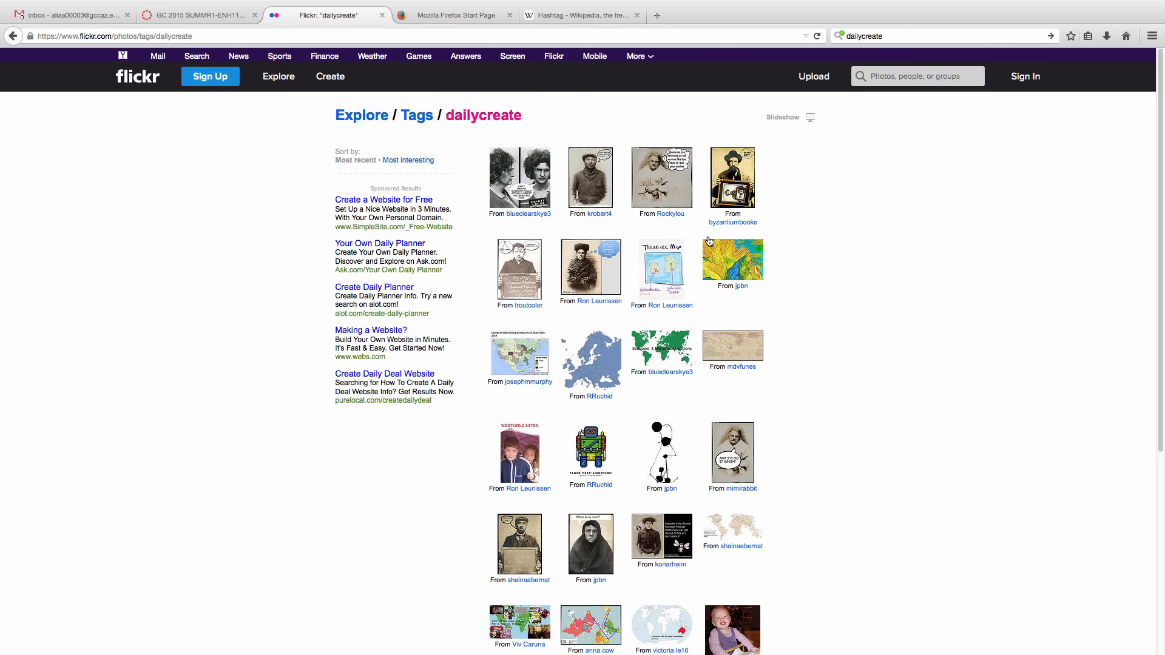
Scroll through the grid of contributors' photos in Flickr's dailycreate tag gallery
scroll("down", 3)
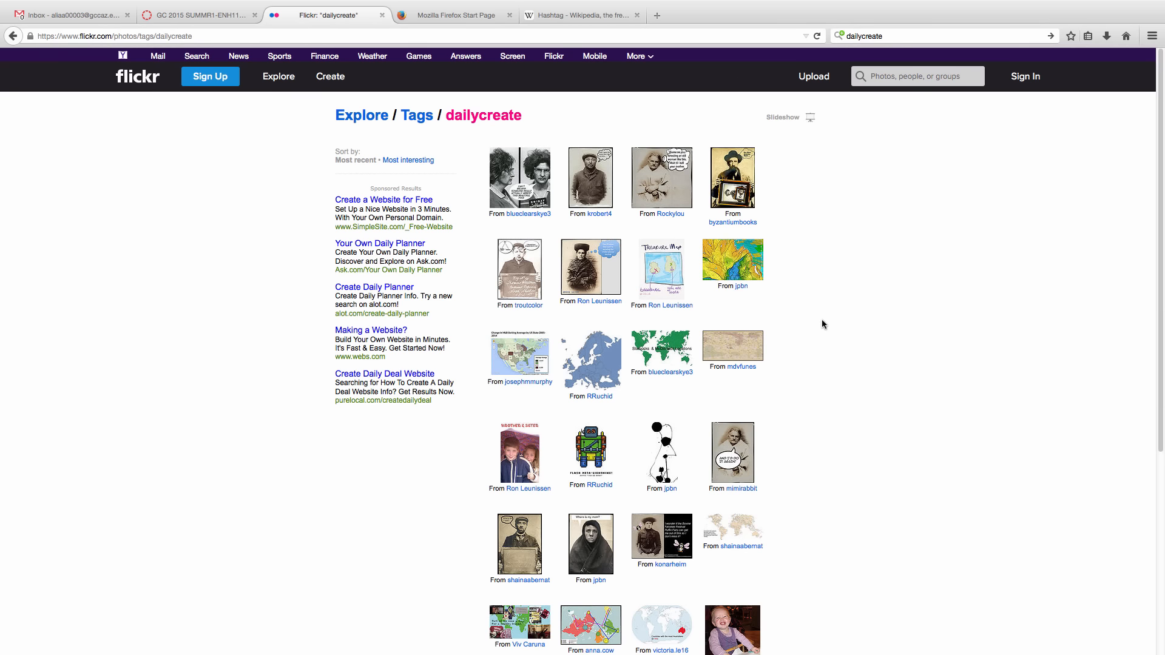
mouse_move(815, 327)
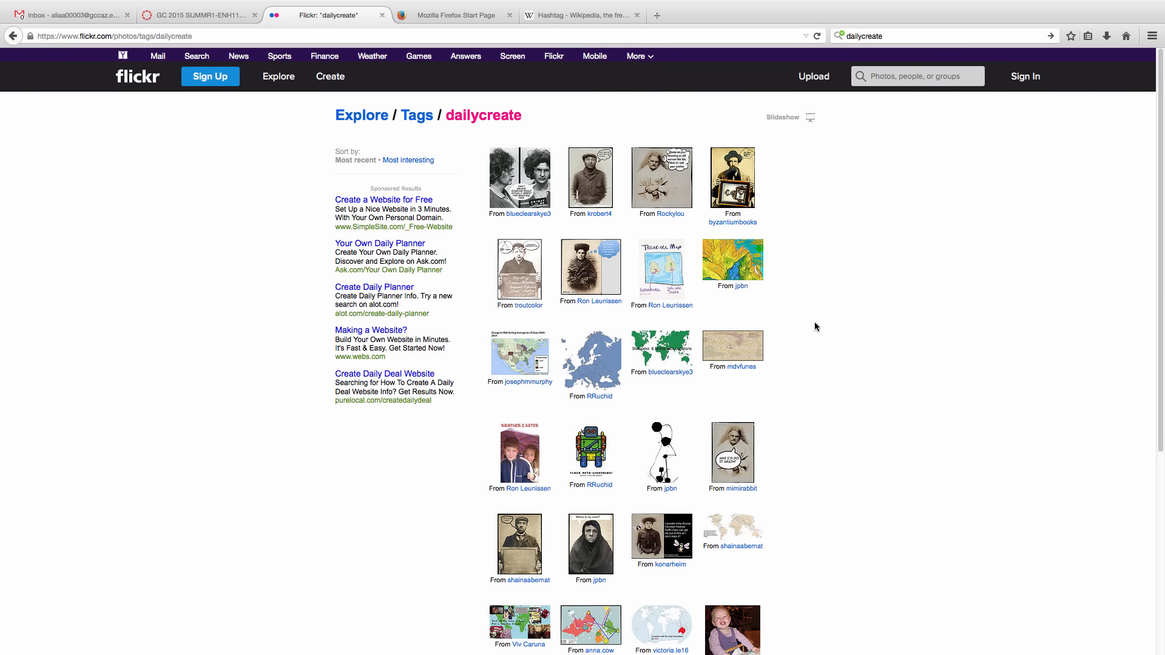
mouse_move(30, 43)
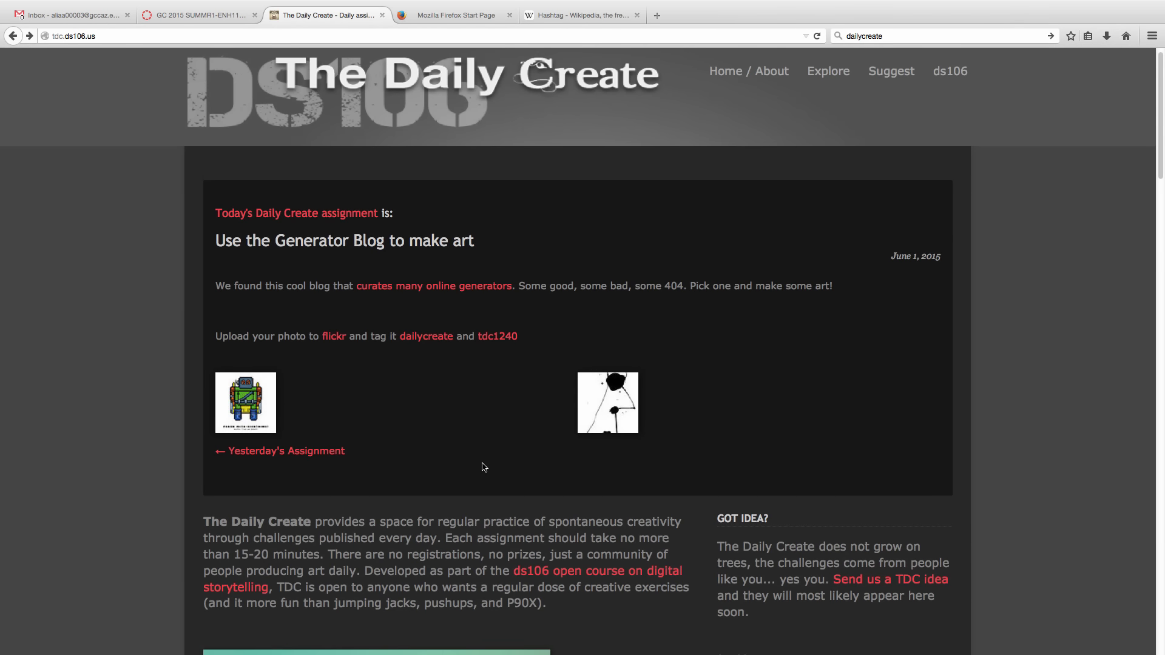
Open the 'What are they thinking?' arrest-photo assignment and scroll to its response thumbnails
scroll("down", 3)
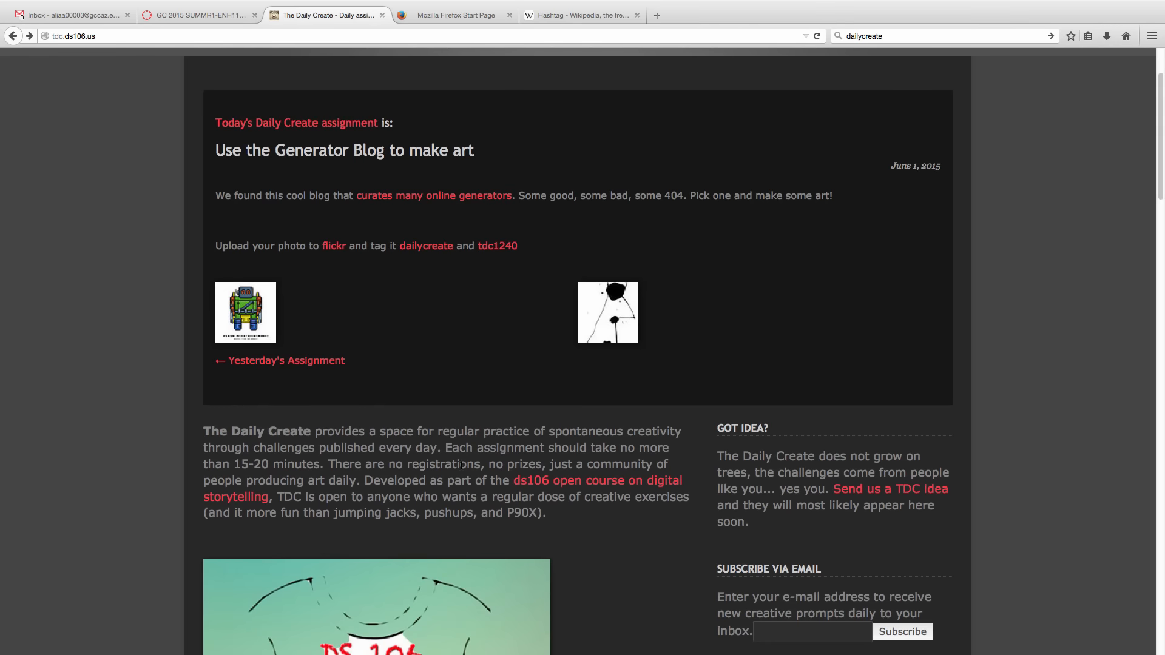
scroll("up", 3)
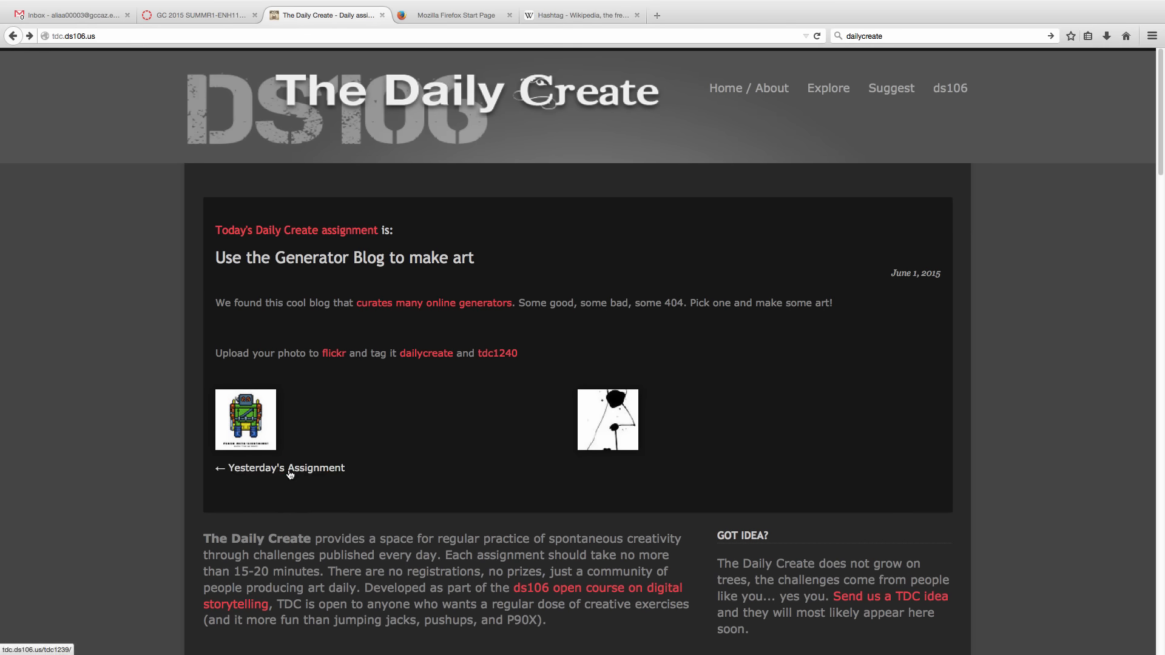
left_click(279, 468)
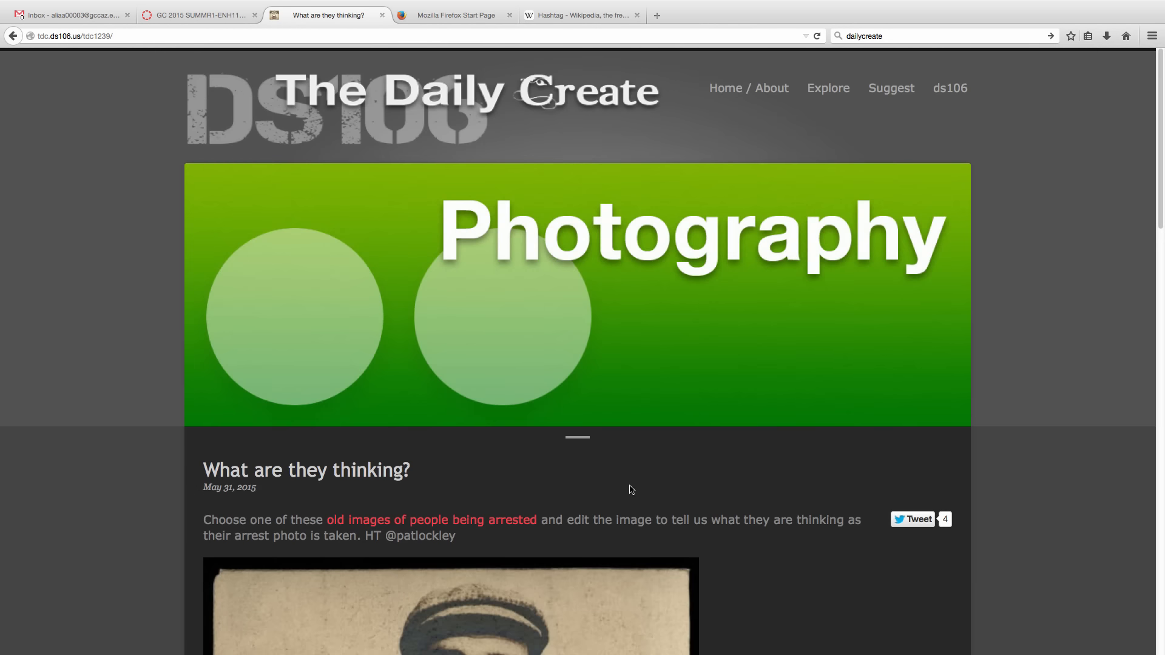
mouse_move(746, 468)
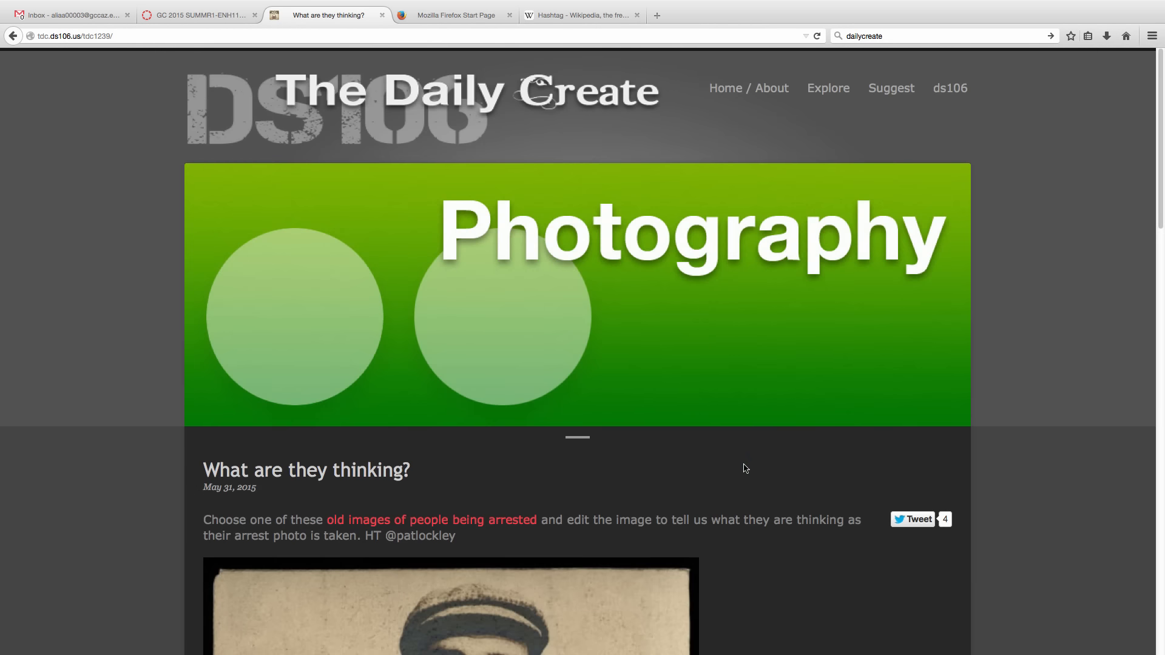
scroll("down", 3)
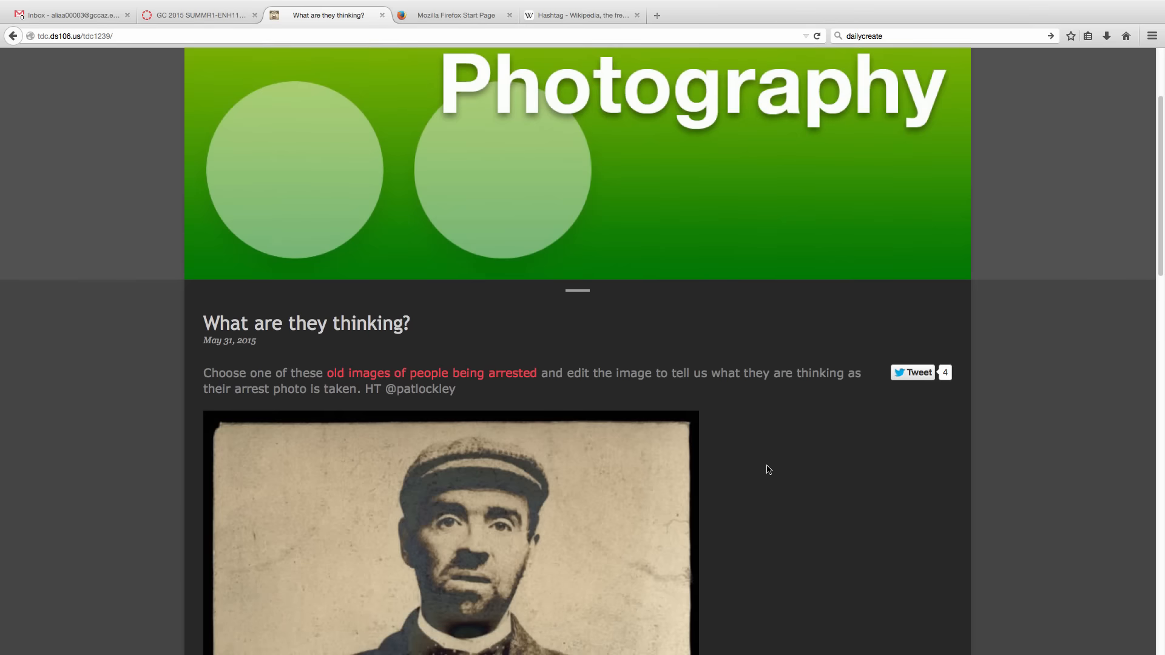
scroll("down", 3)
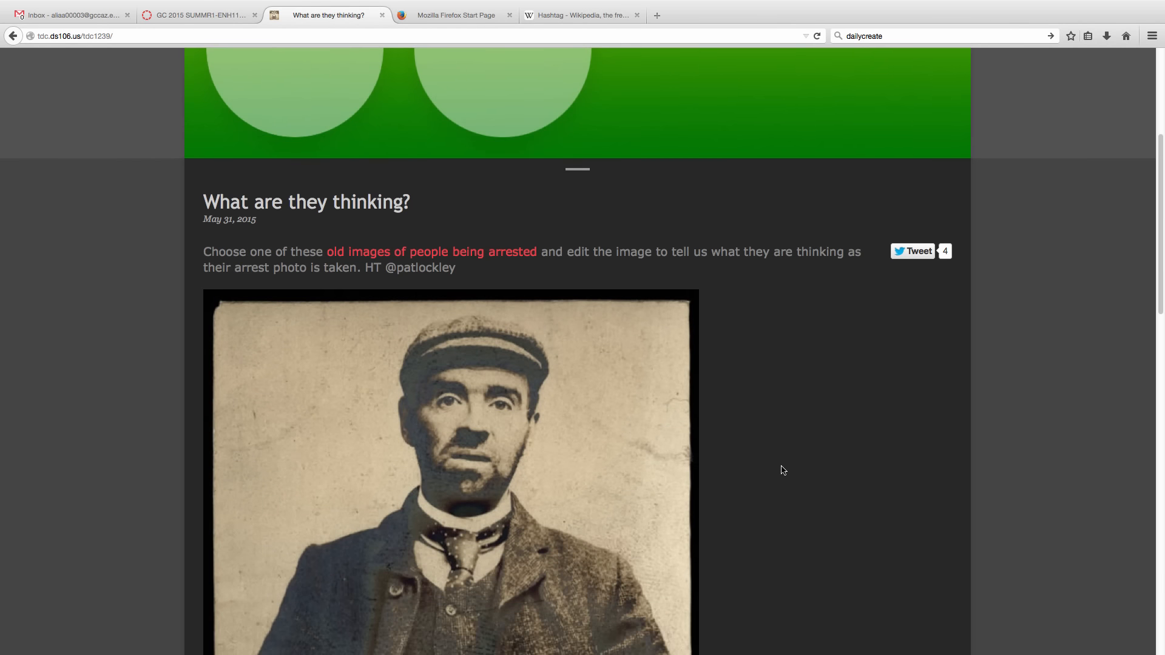
scroll("down", 3)
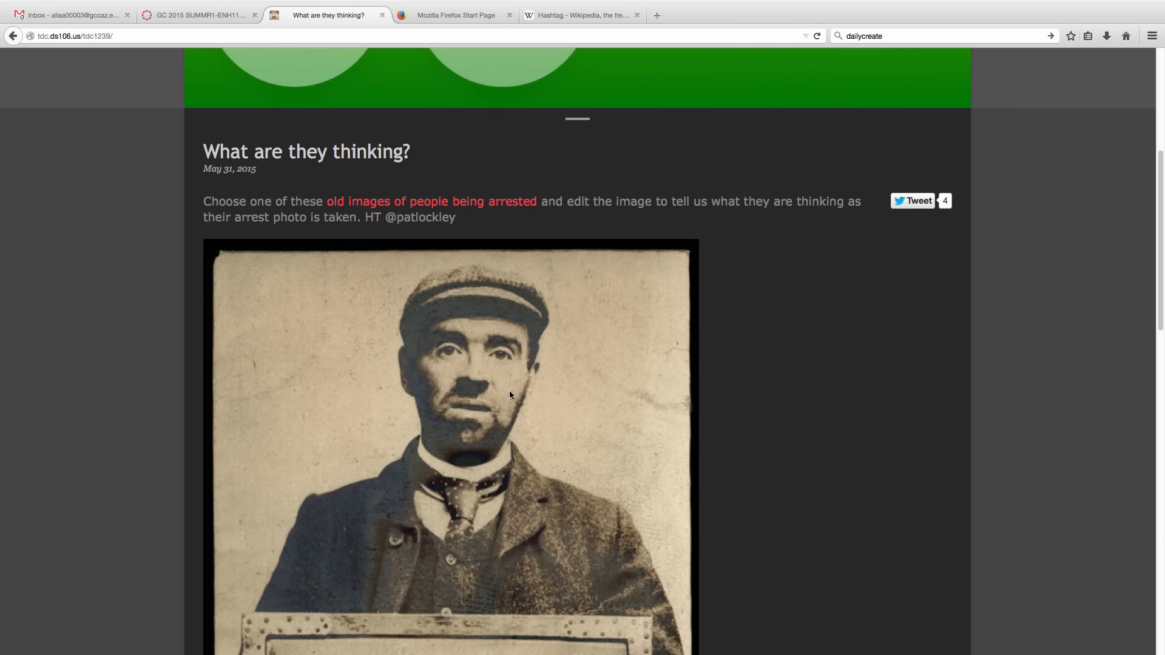
mouse_move(789, 246)
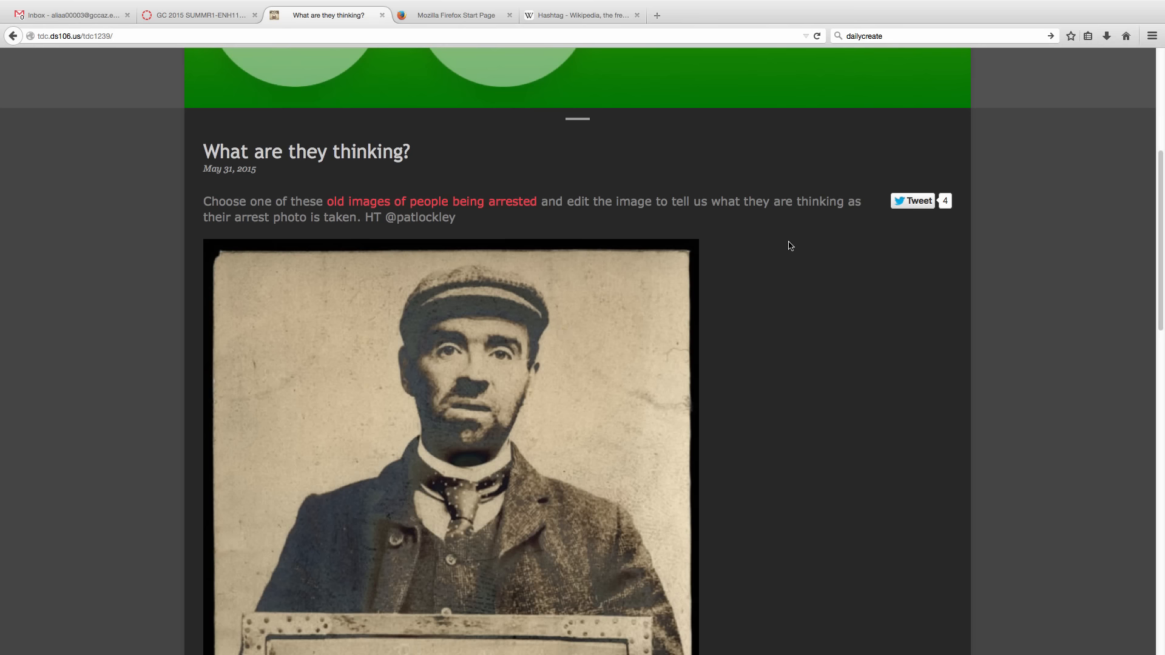
mouse_move(783, 239)
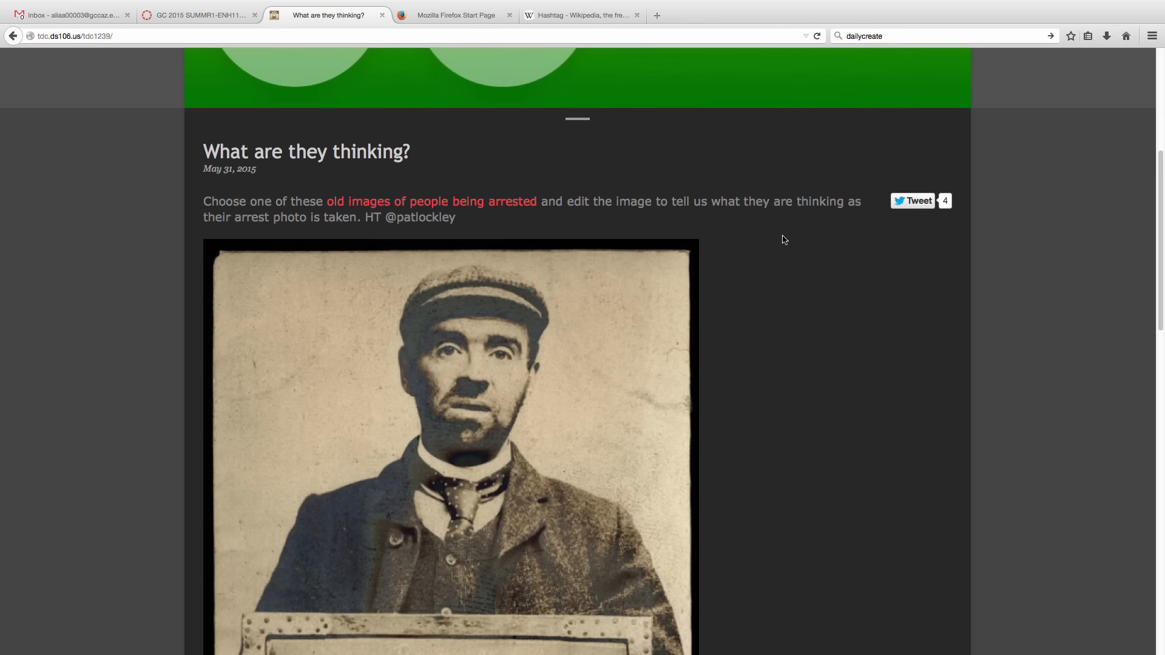
scroll("down", 3)
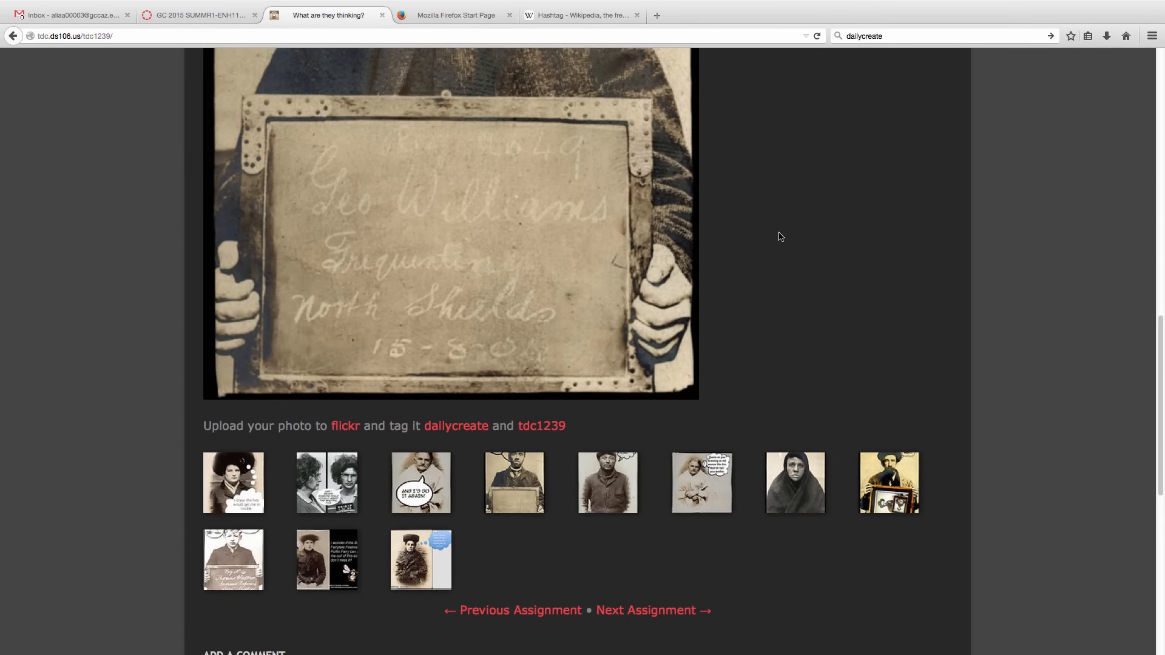
mouse_move(664, 486)
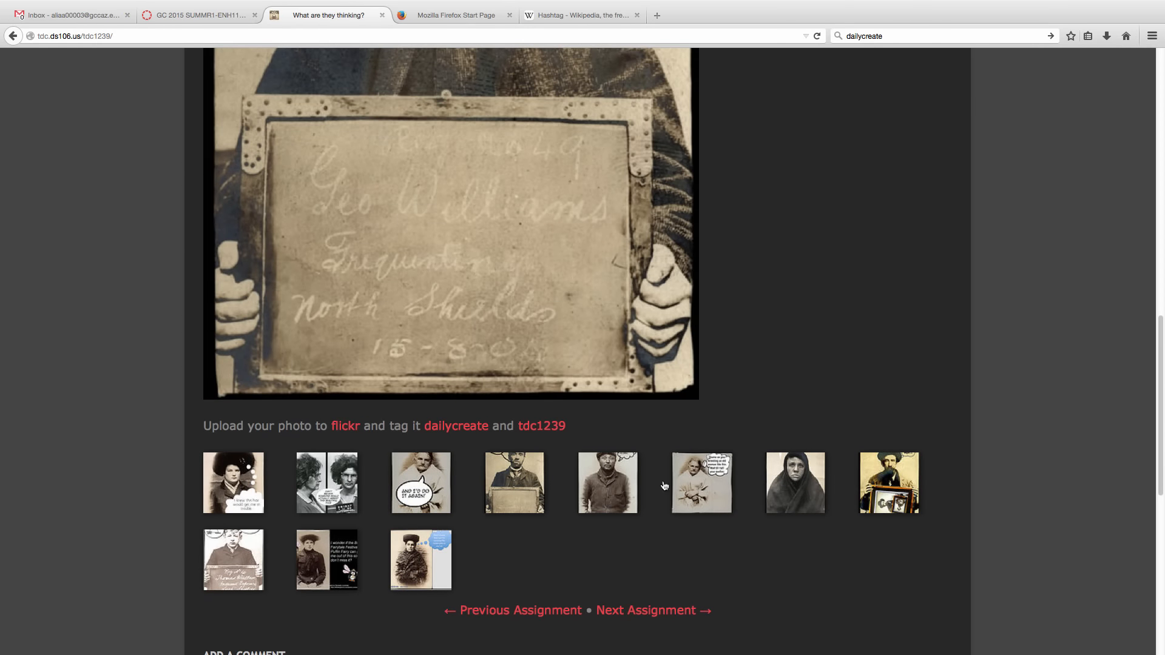
mouse_move(233, 483)
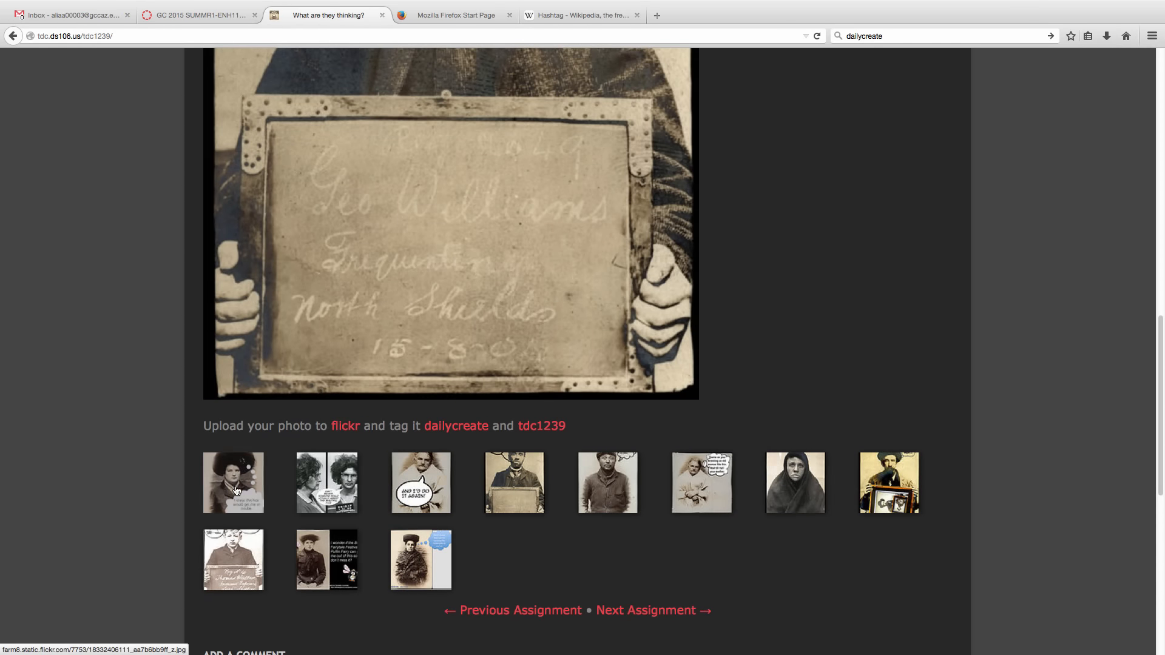
Enlarge the 'I knew this hair would get me in trouble...' response photo
left_click(233, 482)
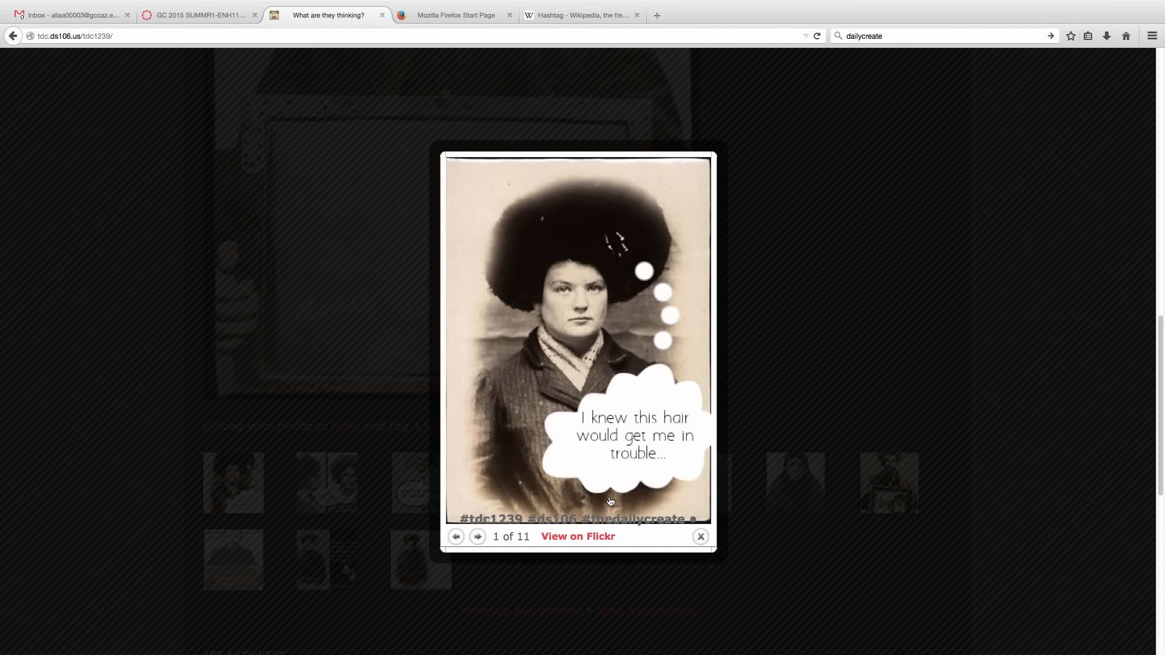
mouse_move(539, 364)
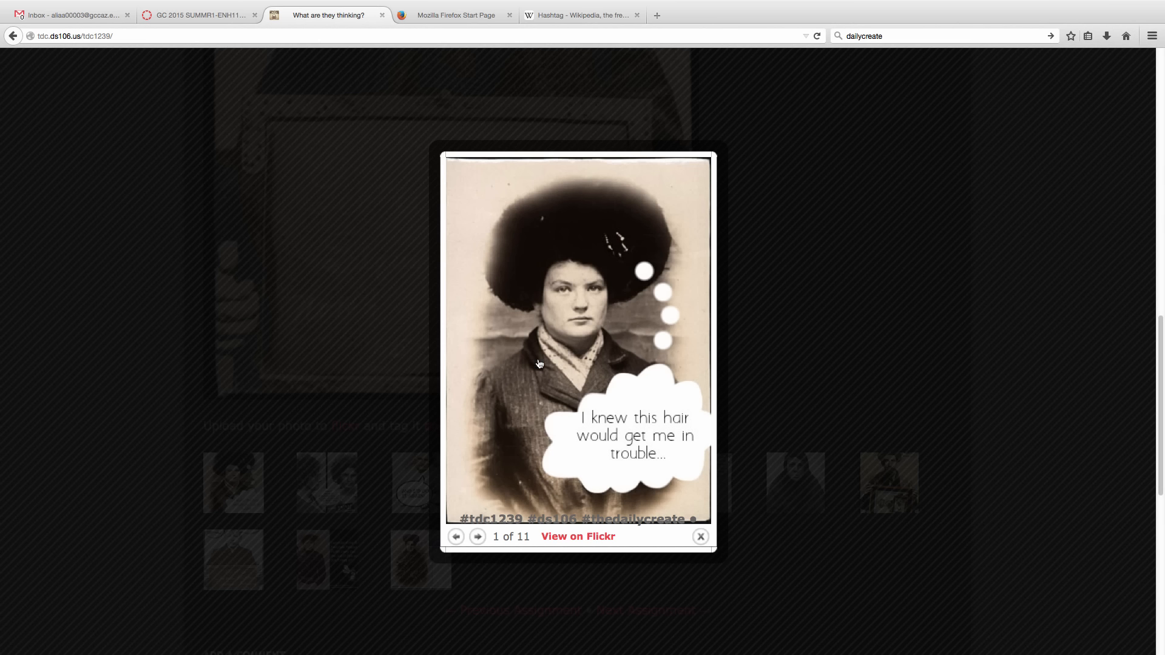
mouse_move(633, 457)
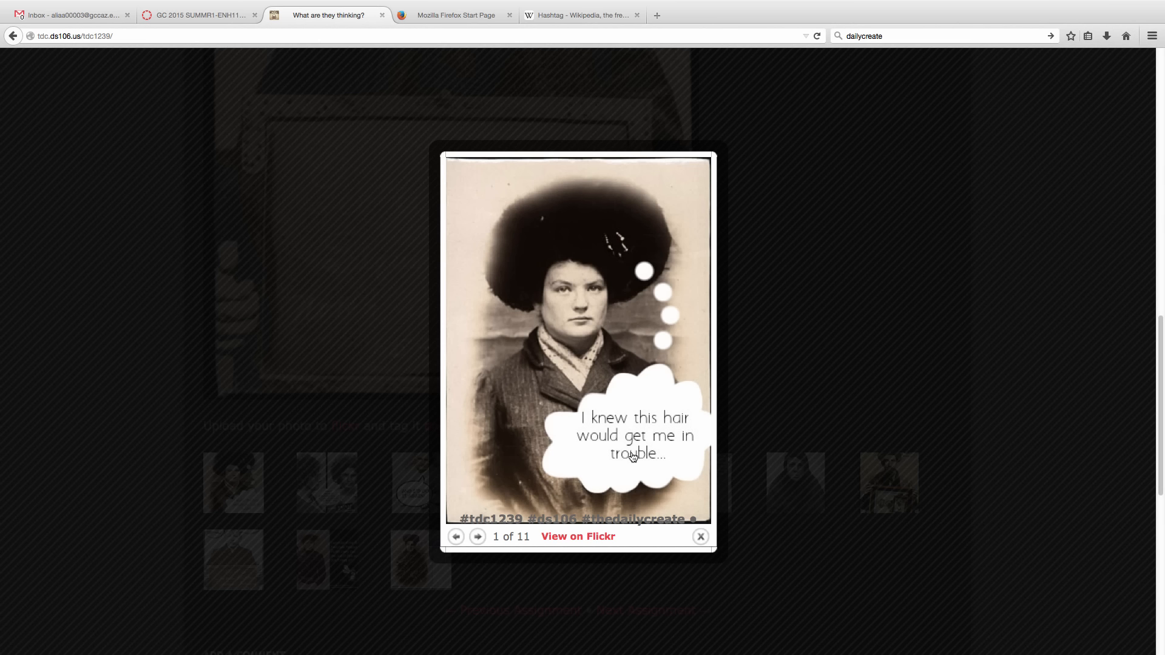
mouse_move(477, 516)
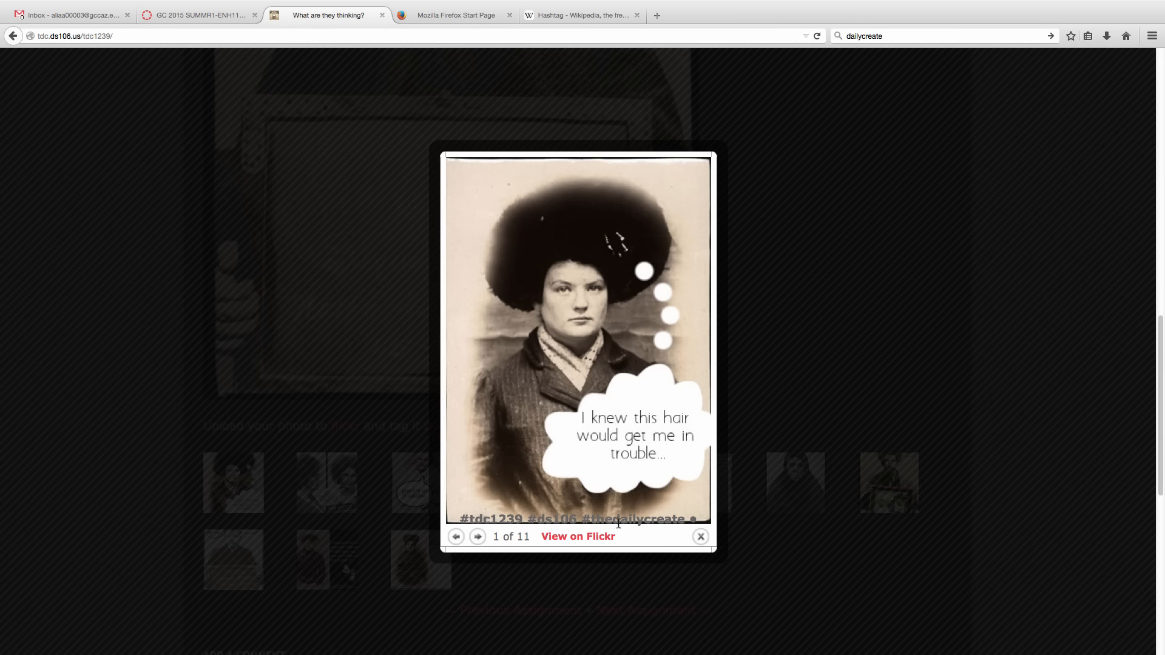
mouse_move(678, 328)
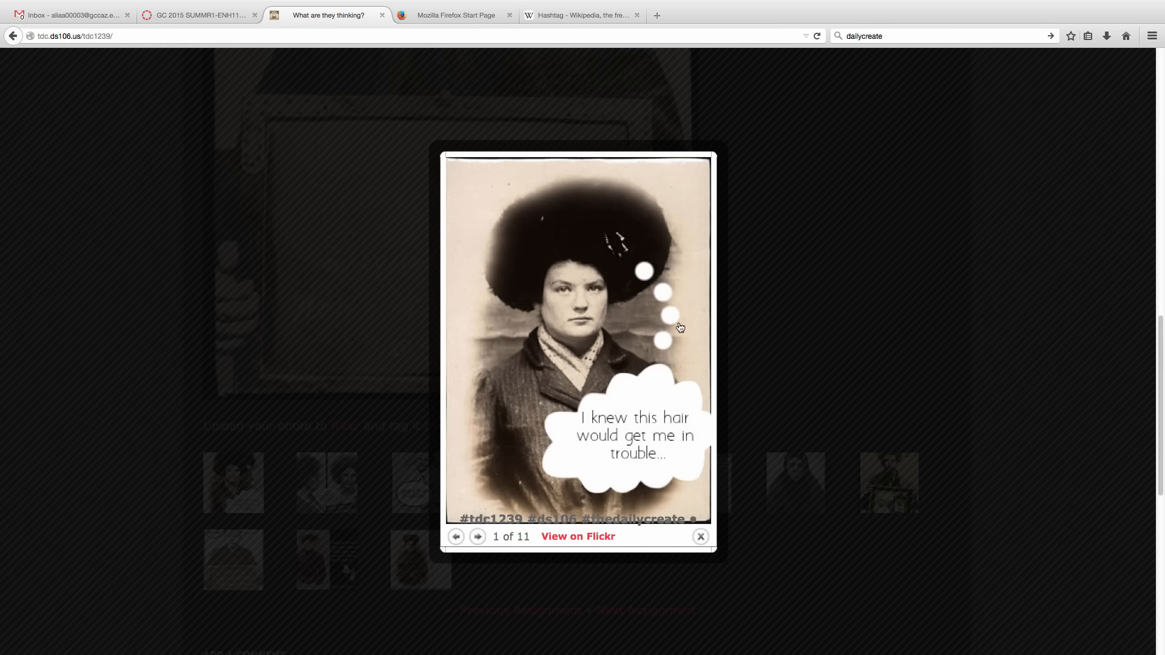
Close the lightbox, view Flickr's eleven tdc1239 responses, and come back to the assignment
left_click(699, 536)
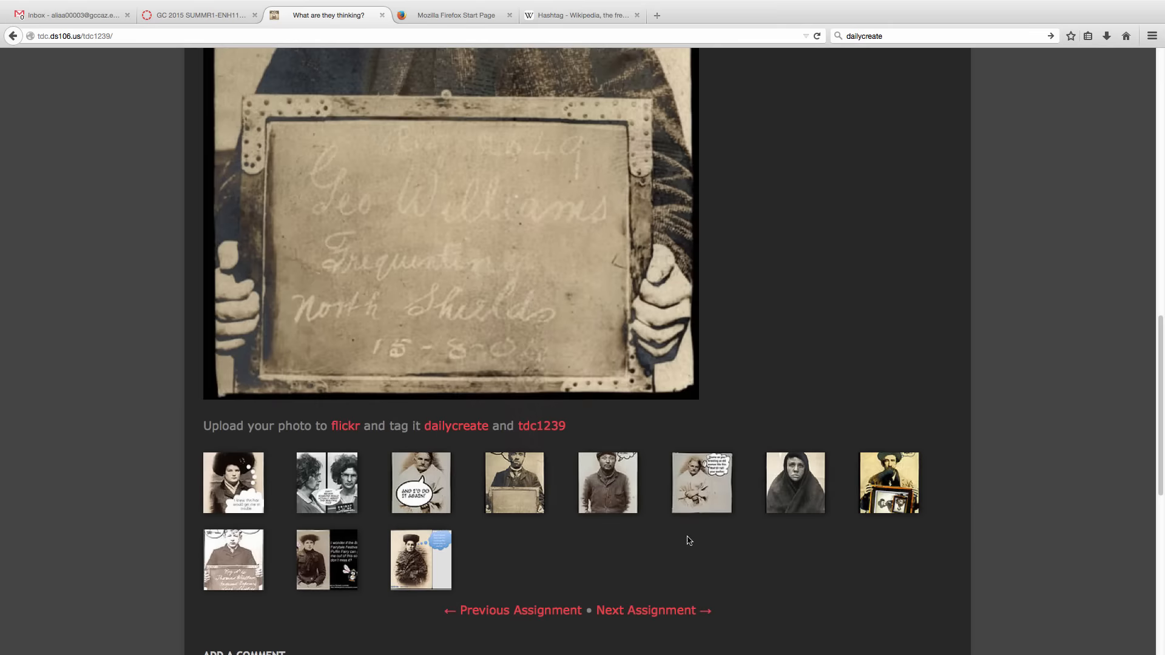
mouse_move(456, 426)
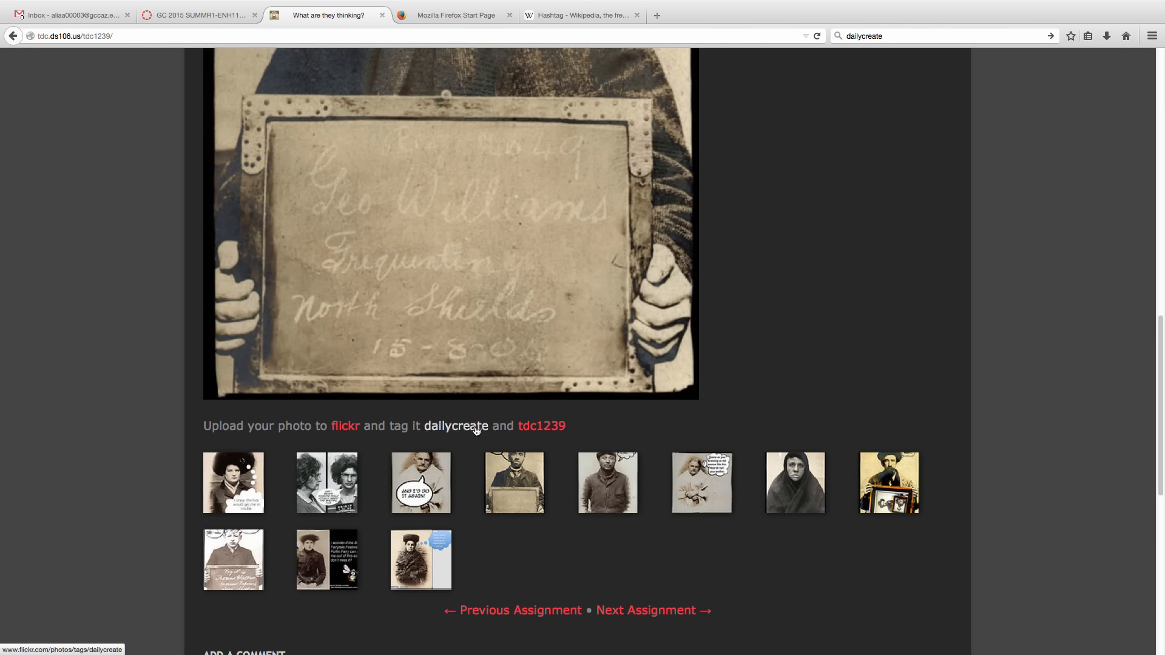
left_click(540, 426)
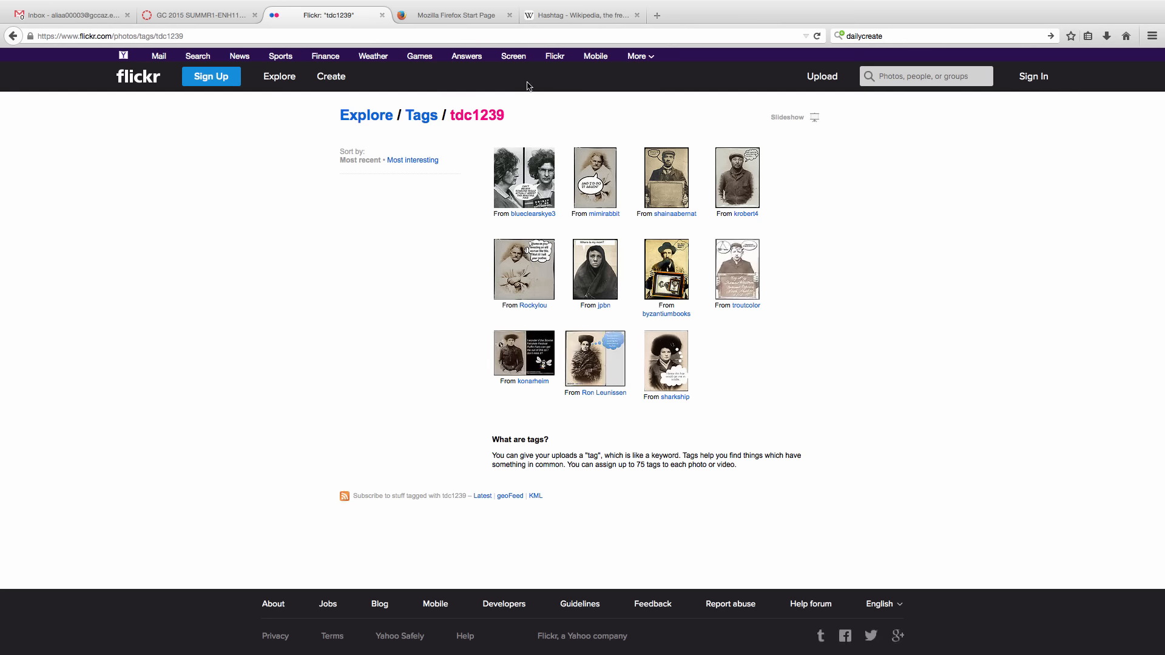
mouse_move(747, 428)
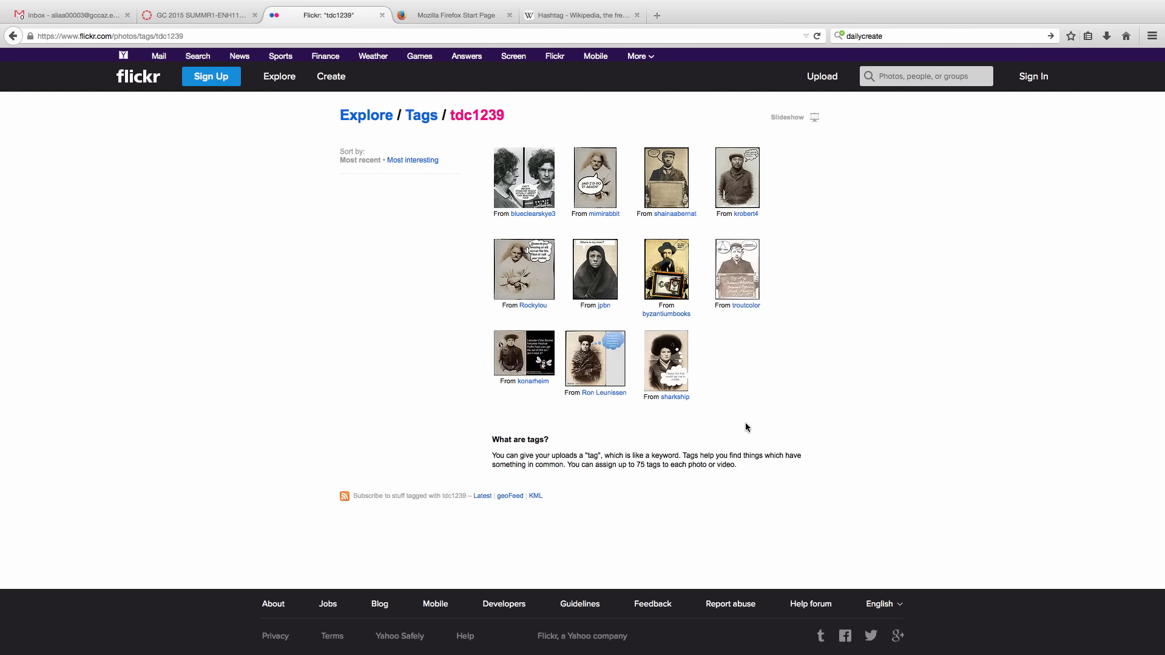
mouse_move(458, 417)
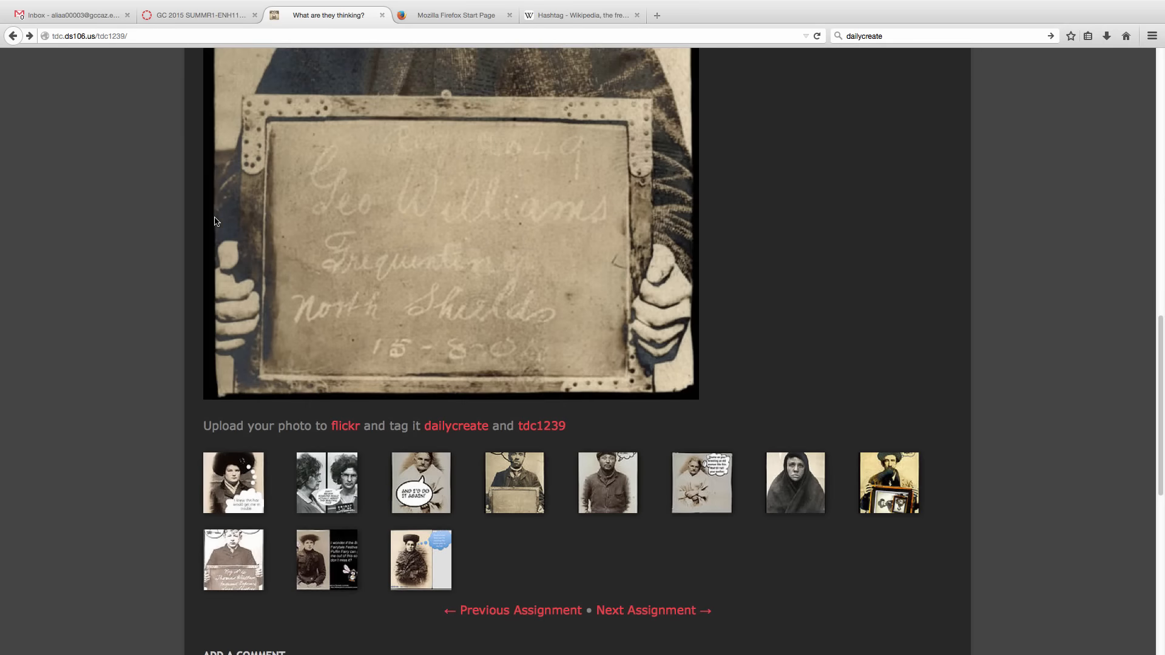
mouse_move(493, 552)
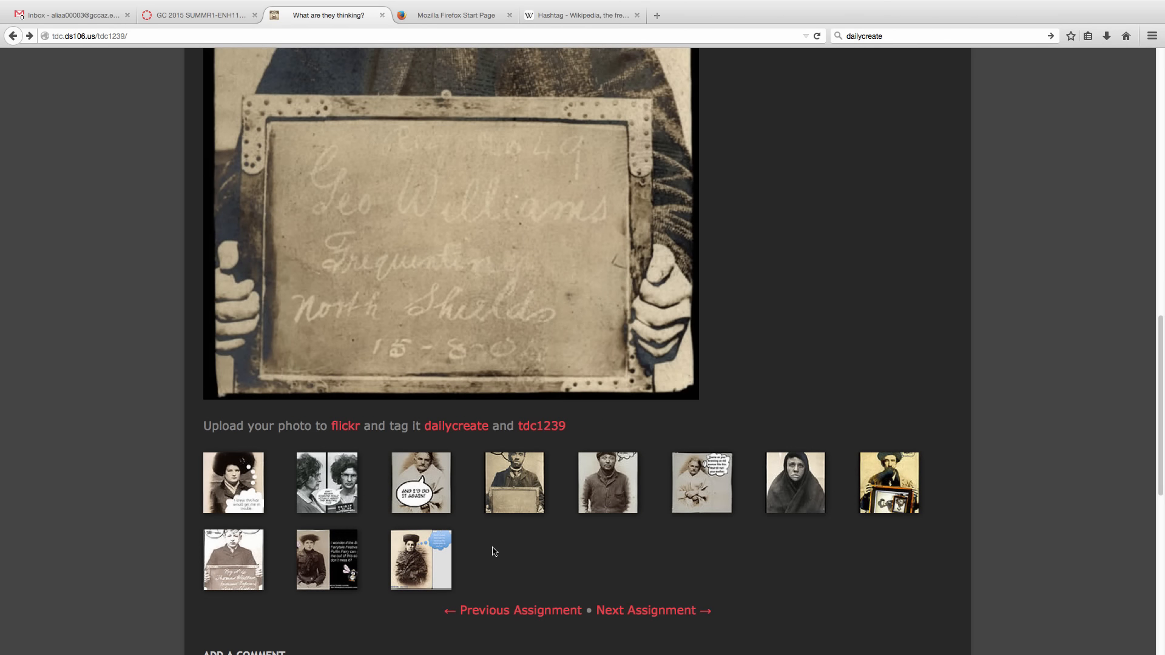
mouse_move(490, 552)
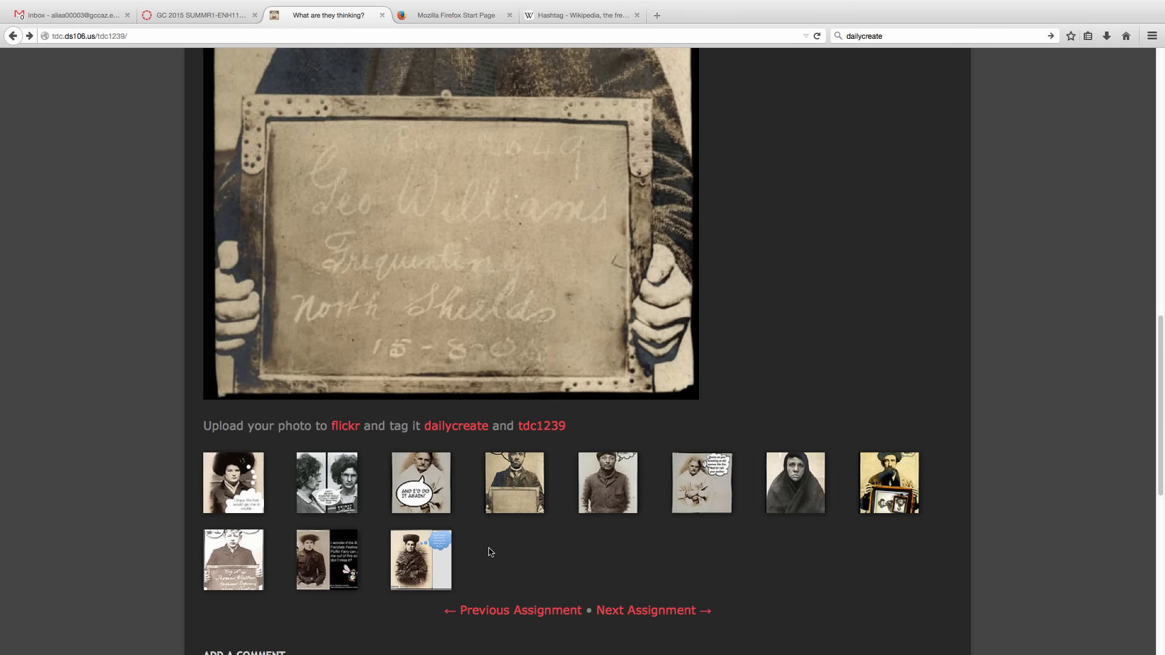
scroll("up", 3)
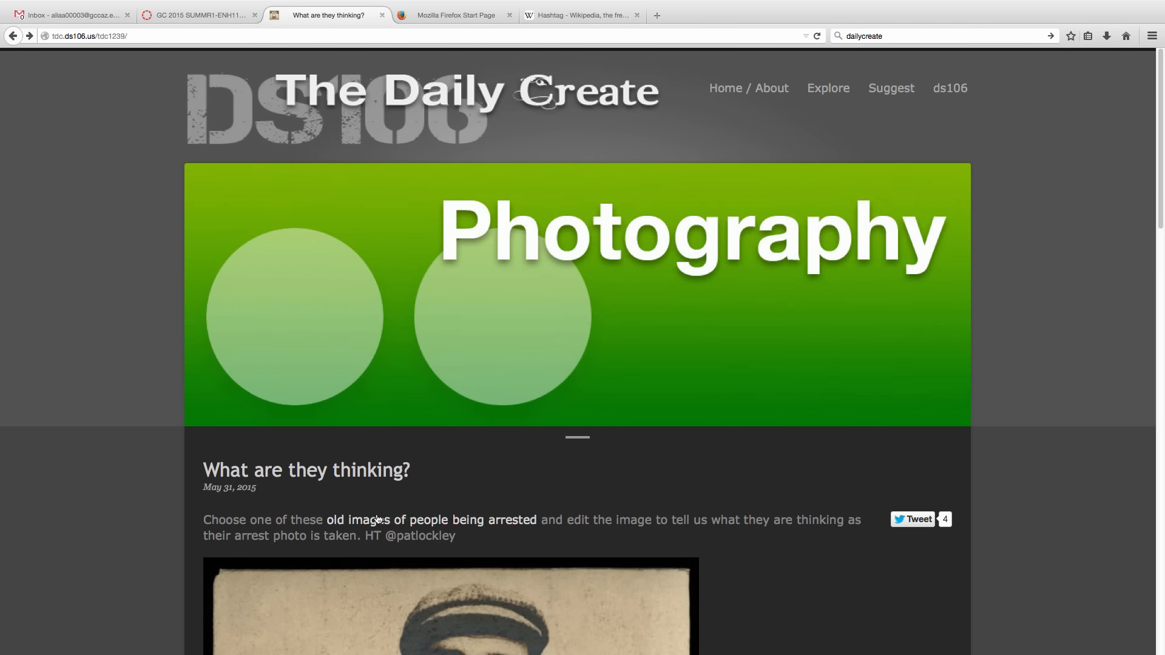
scroll("down", 3)
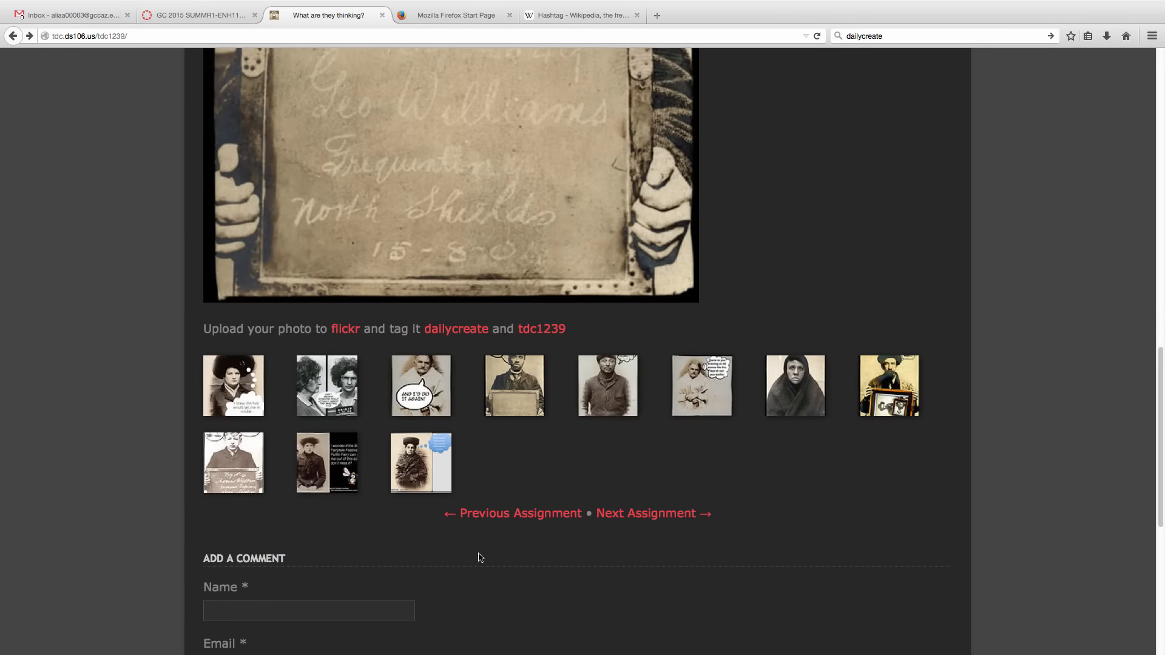
Open the waking-up-with-no-Internet prompt, read its six written responses, and return to the top
left_click(519, 513)
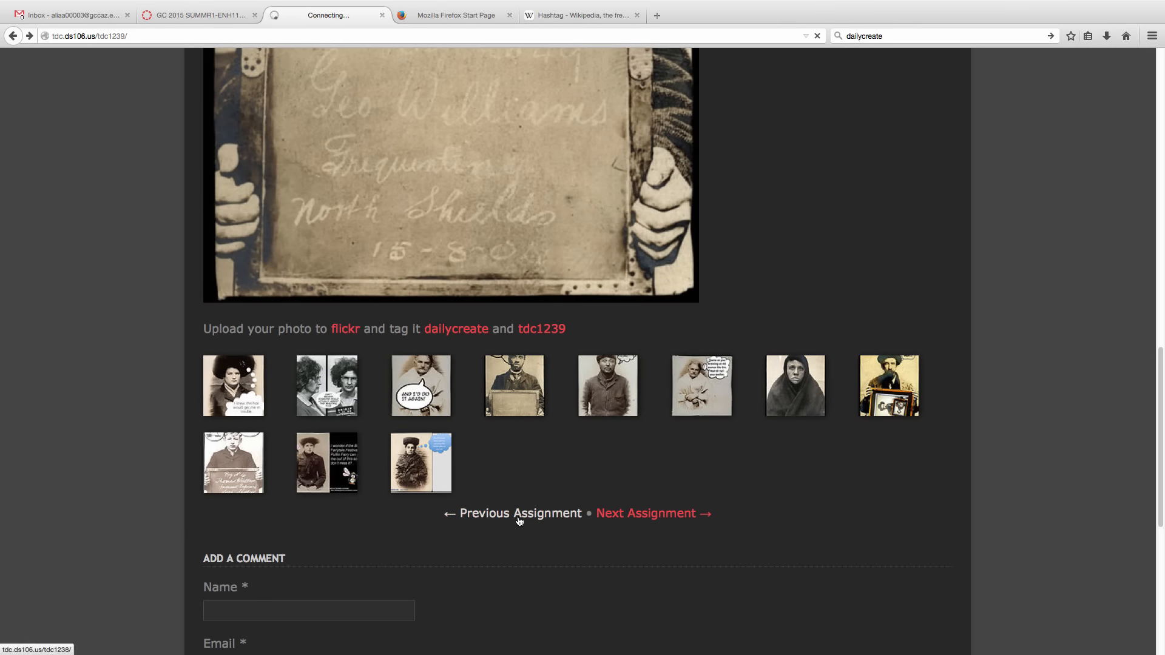
left_click(519, 513)
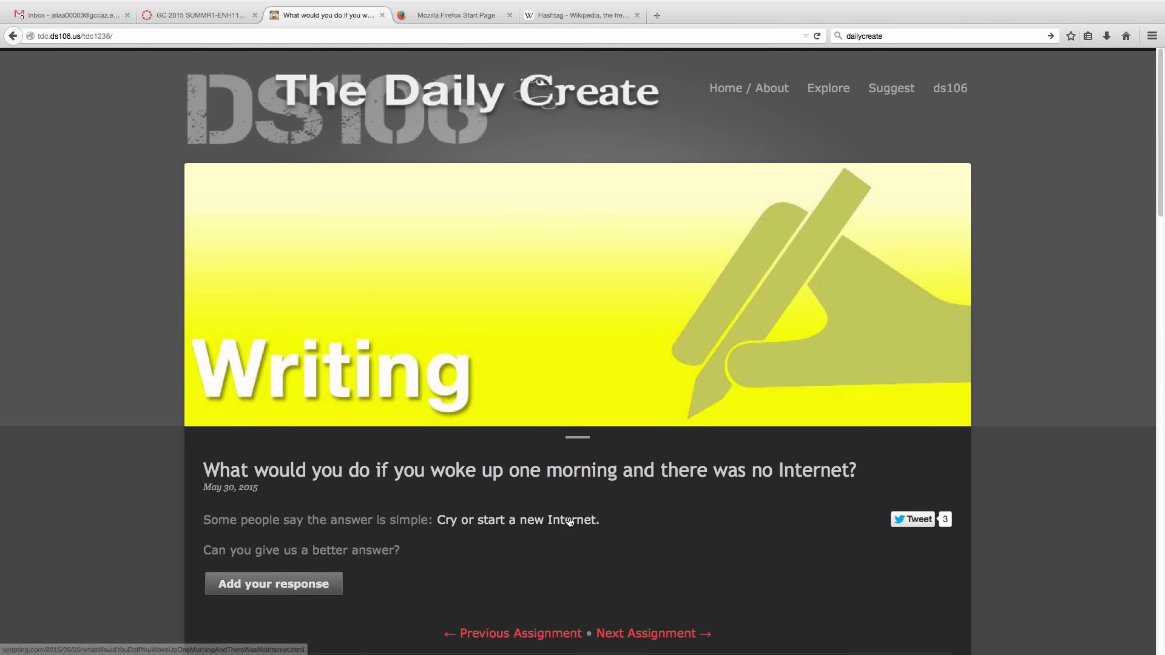
scroll("down", 3)
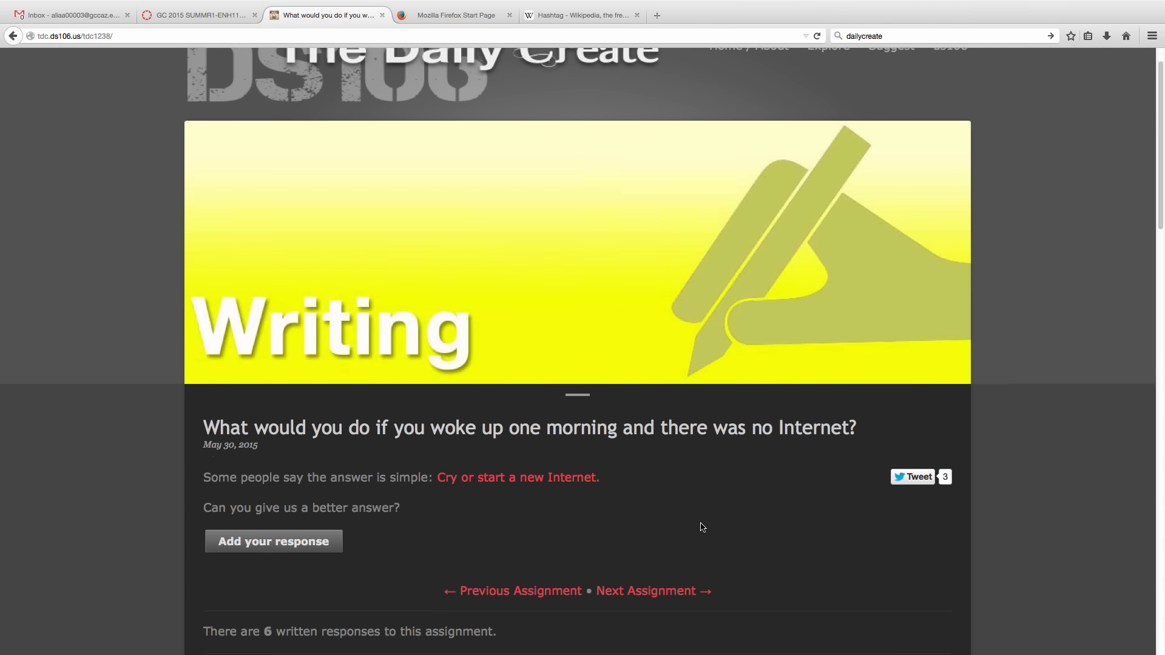
mouse_move(704, 519)
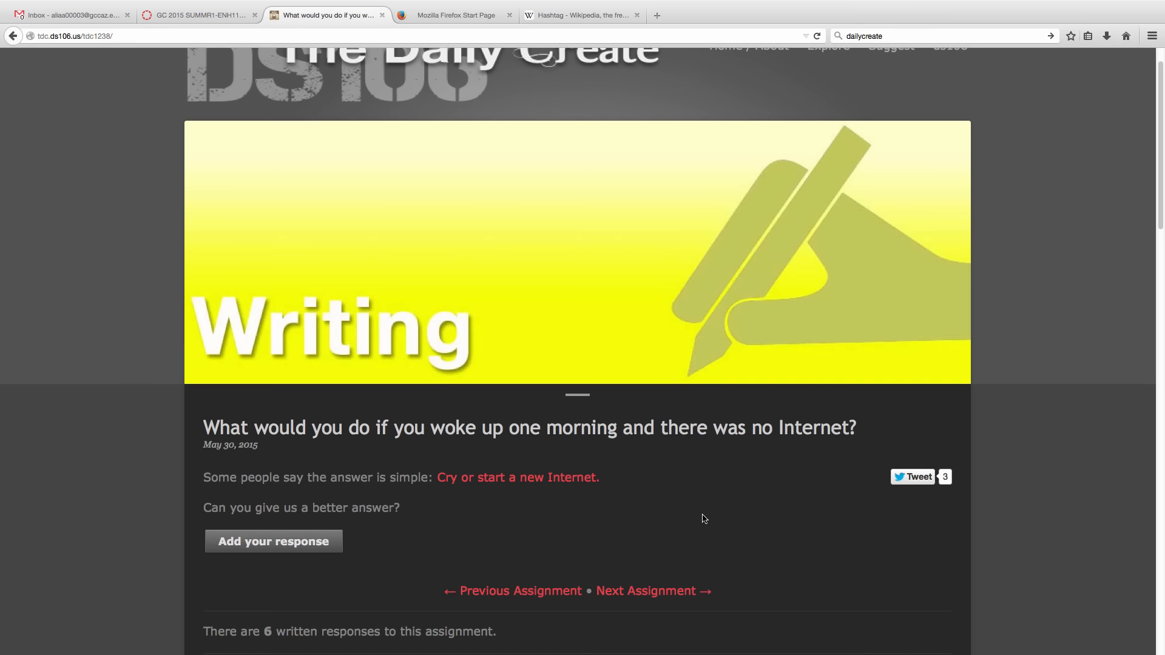
mouse_move(747, 505)
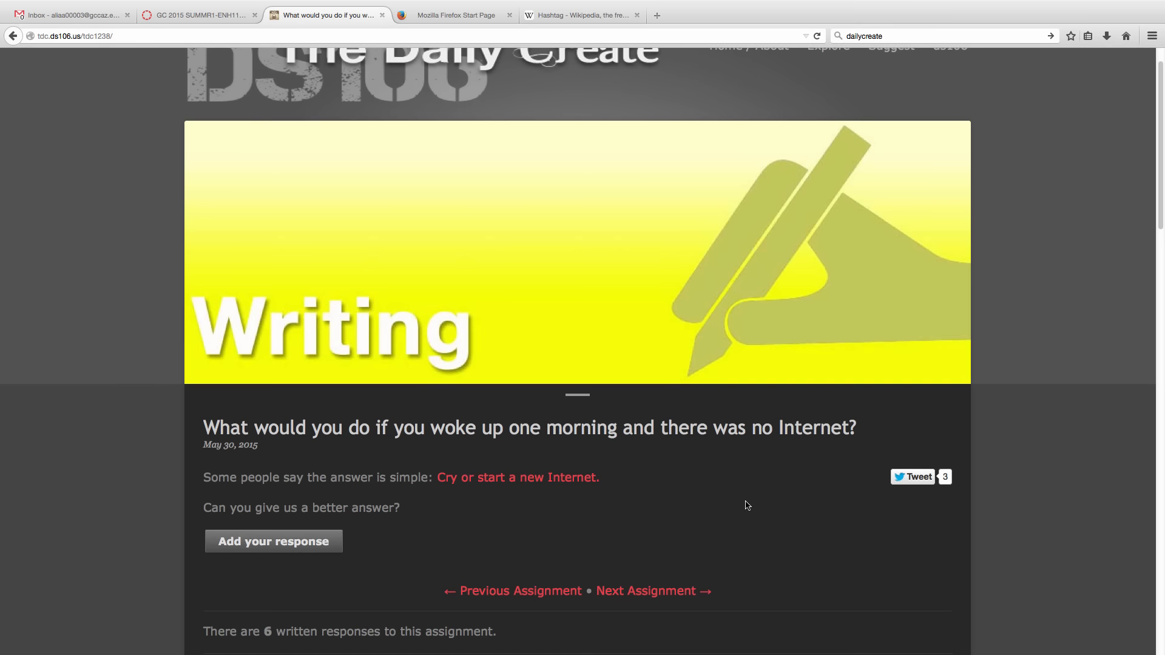
scroll("down", 3)
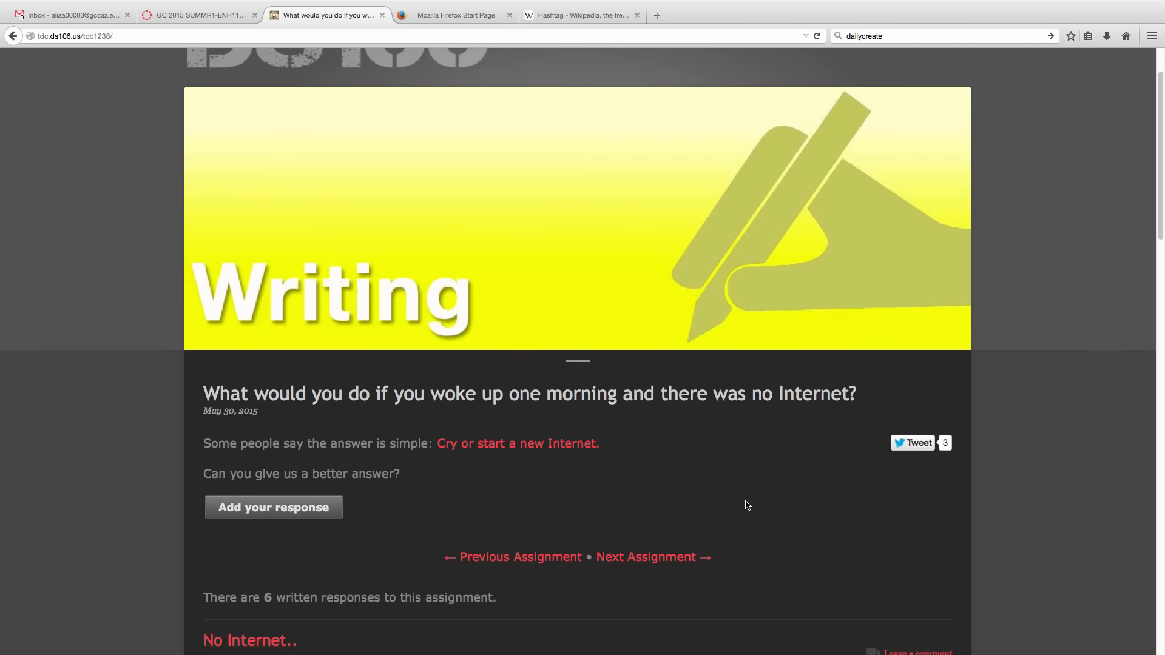
scroll("down", 3)
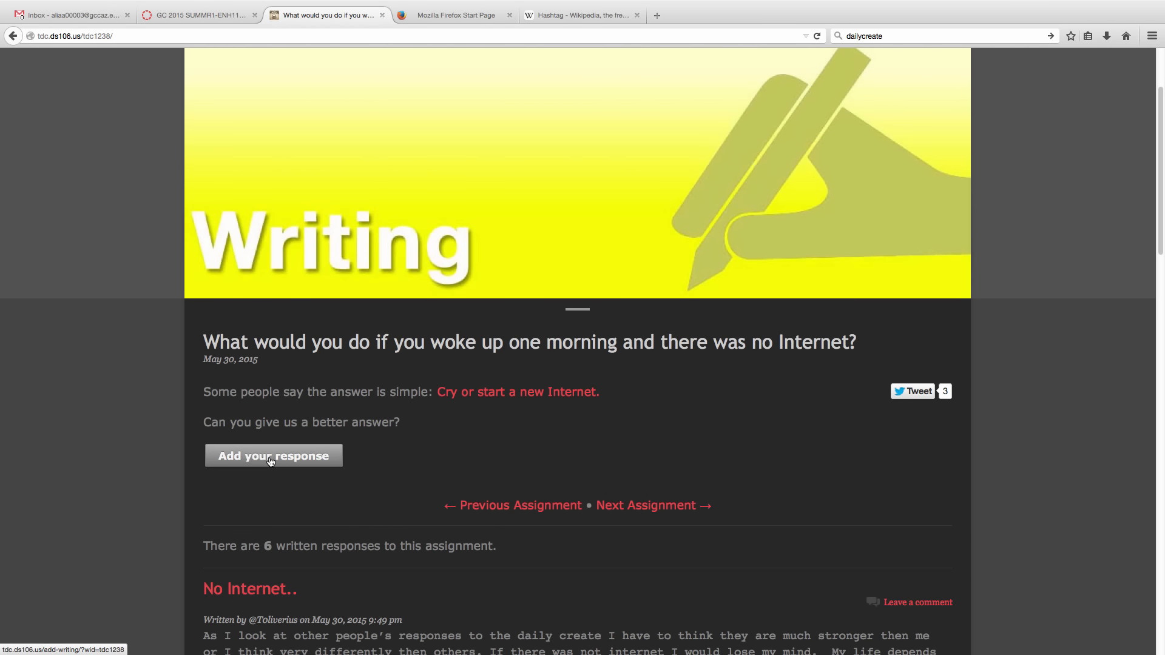
scroll("down", 3)
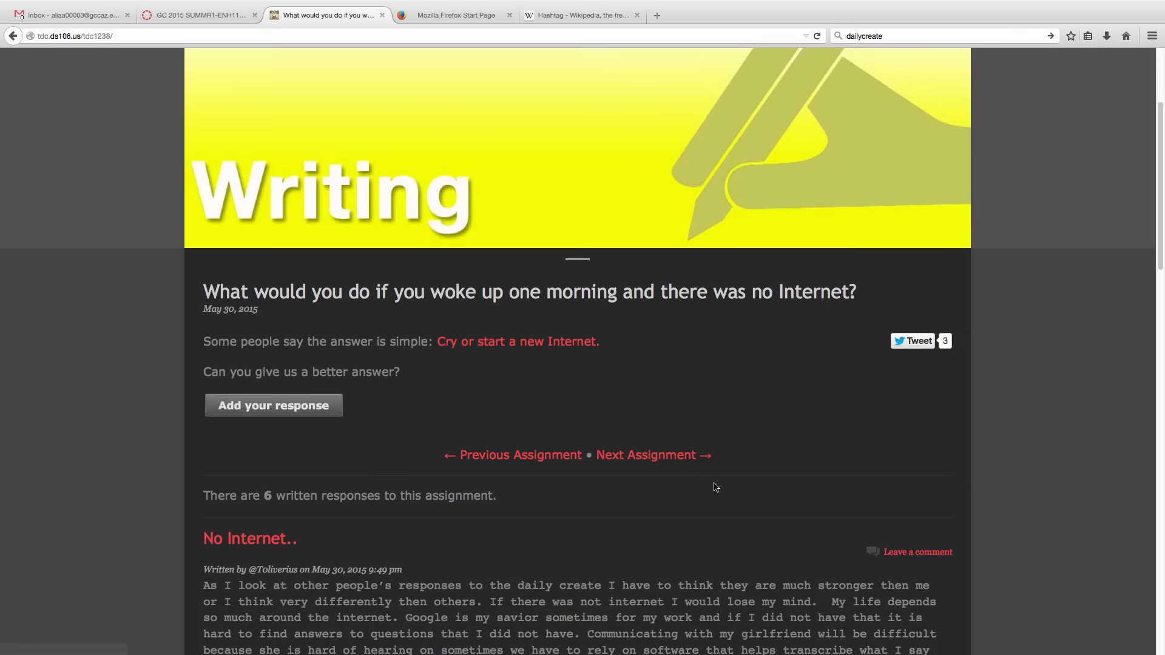
scroll("down", 3)
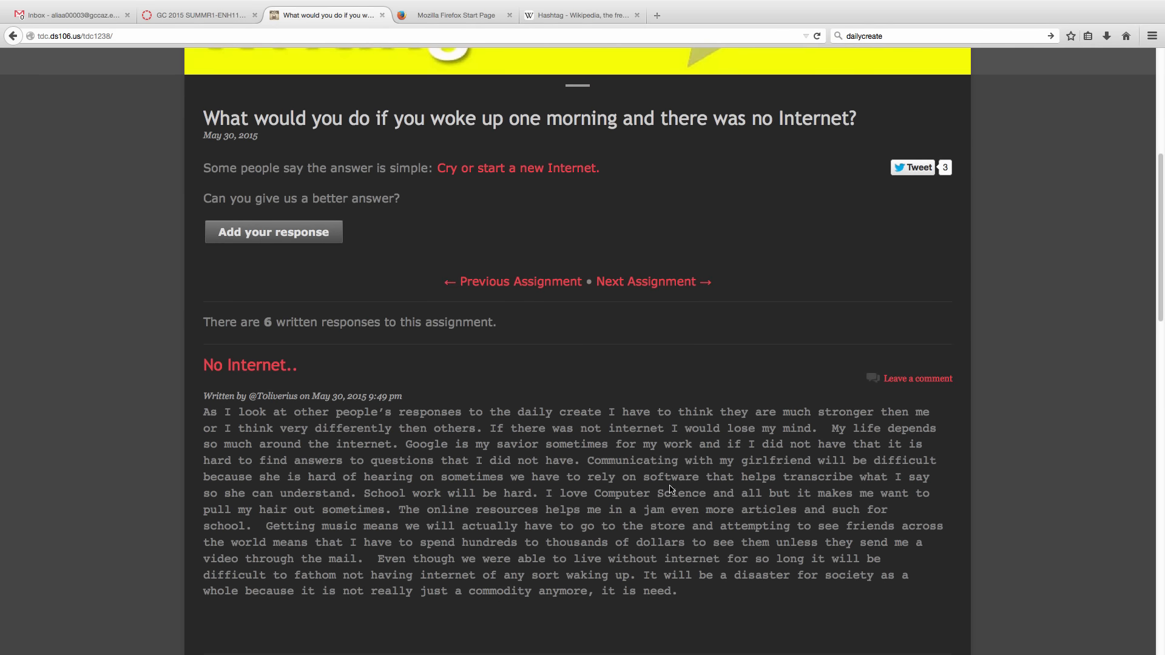
scroll("down", 3)
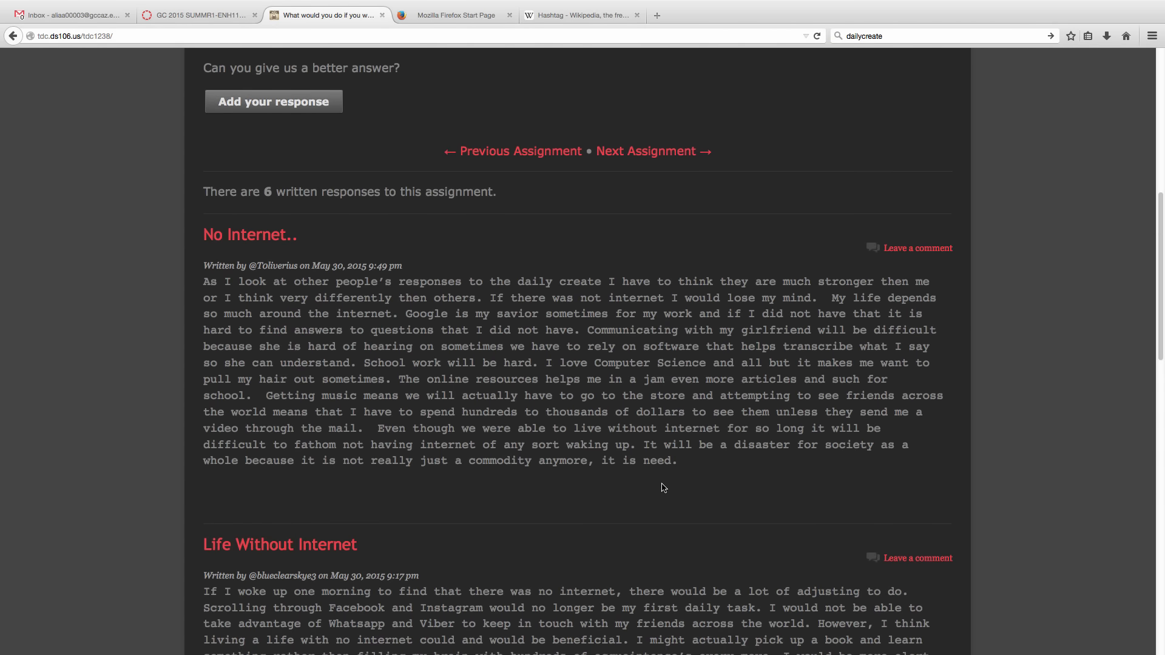
scroll("down", 3)
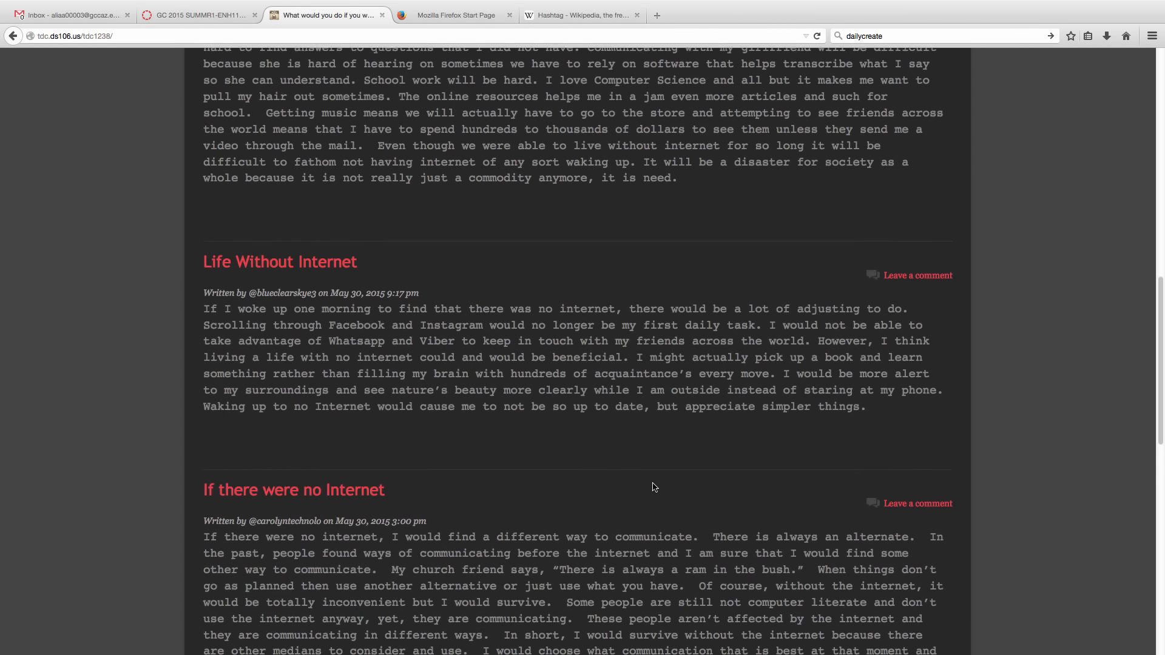
scroll("down", 3)
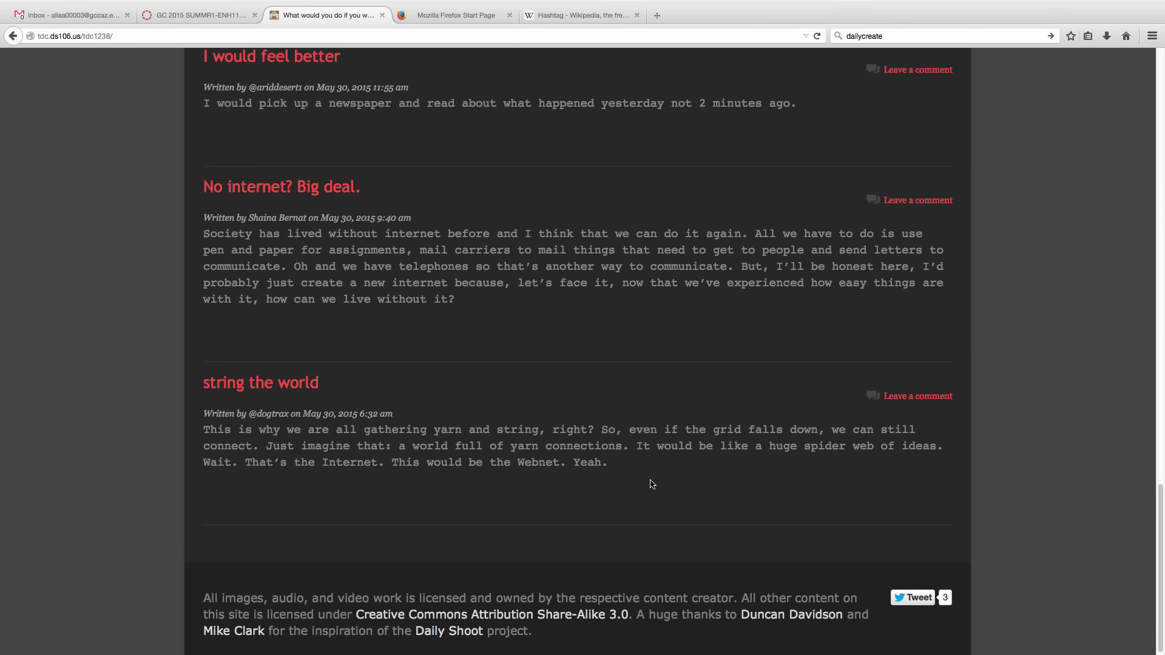
scroll("up", 3)
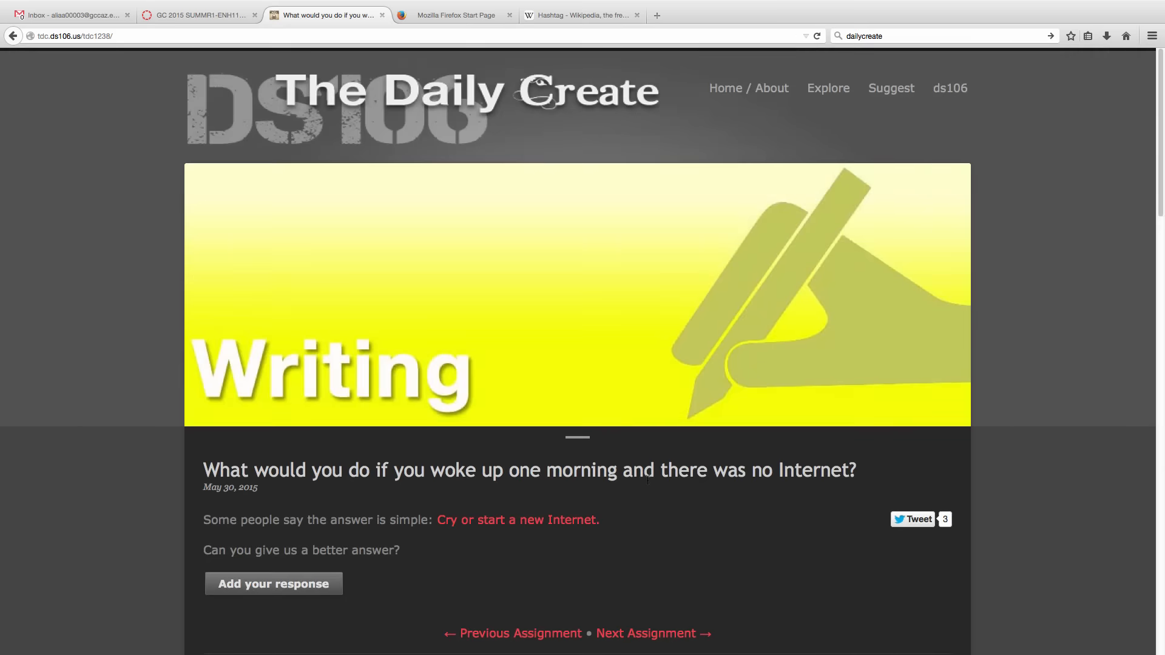
scroll("down", 3)
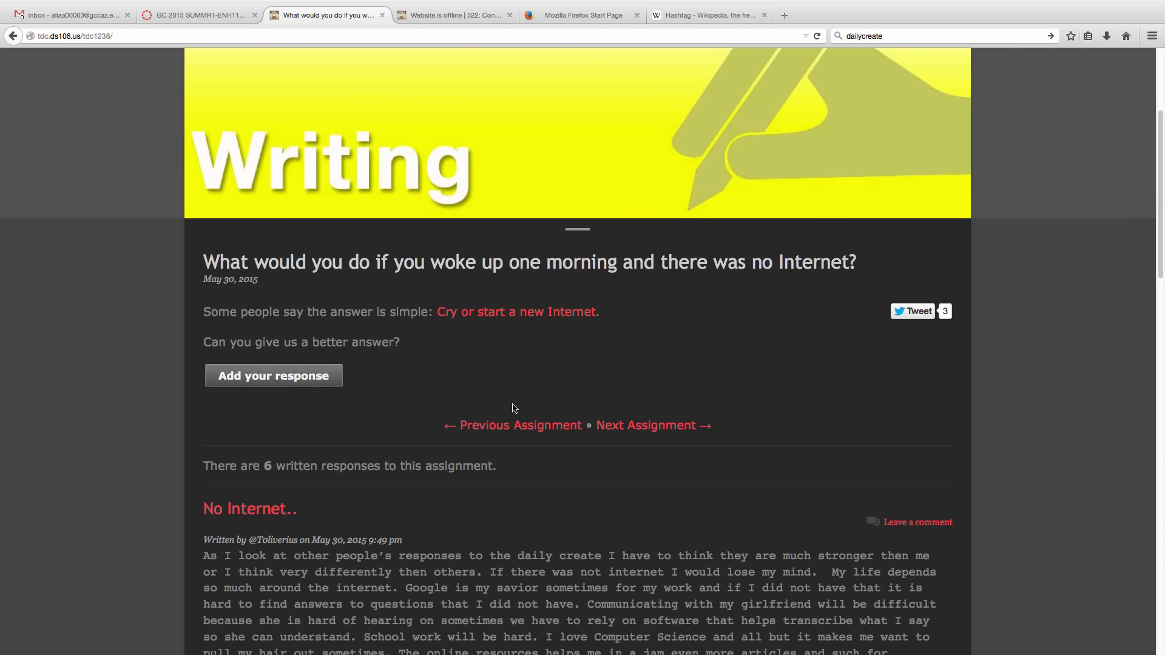
mouse_move(559, 301)
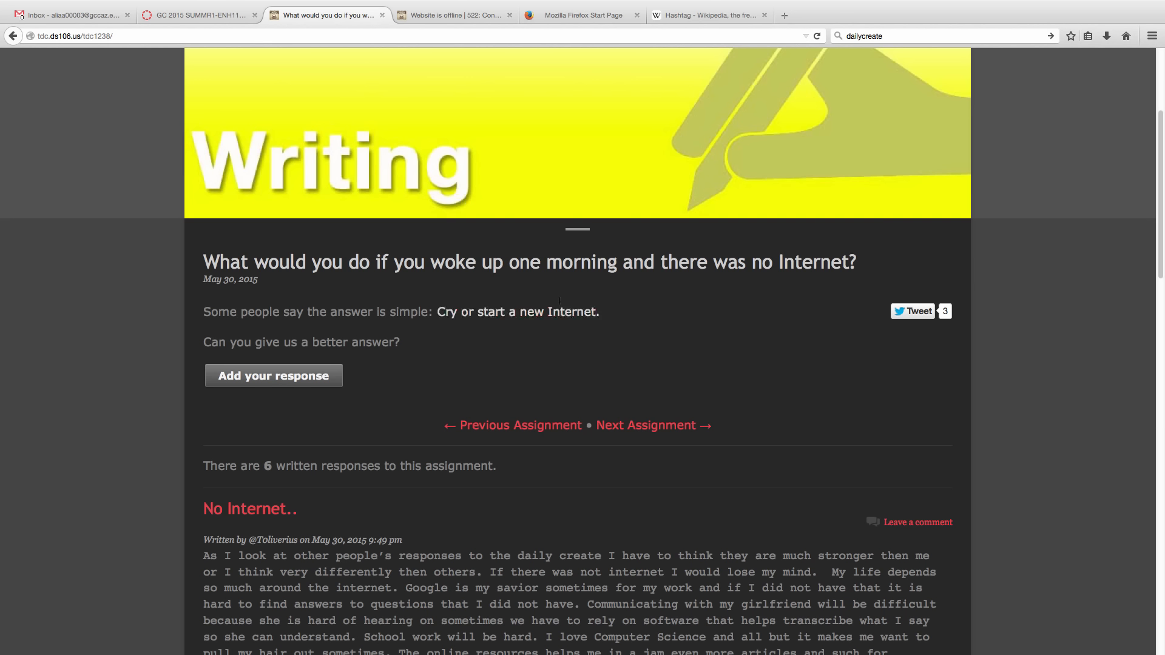
scroll("up", 3)
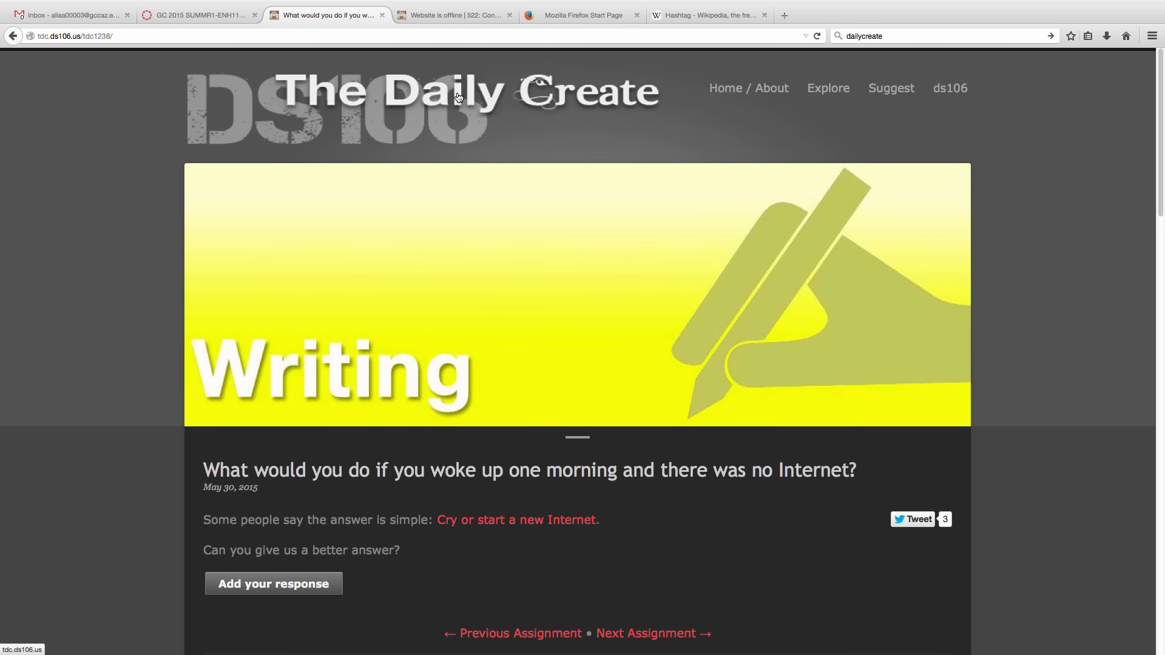